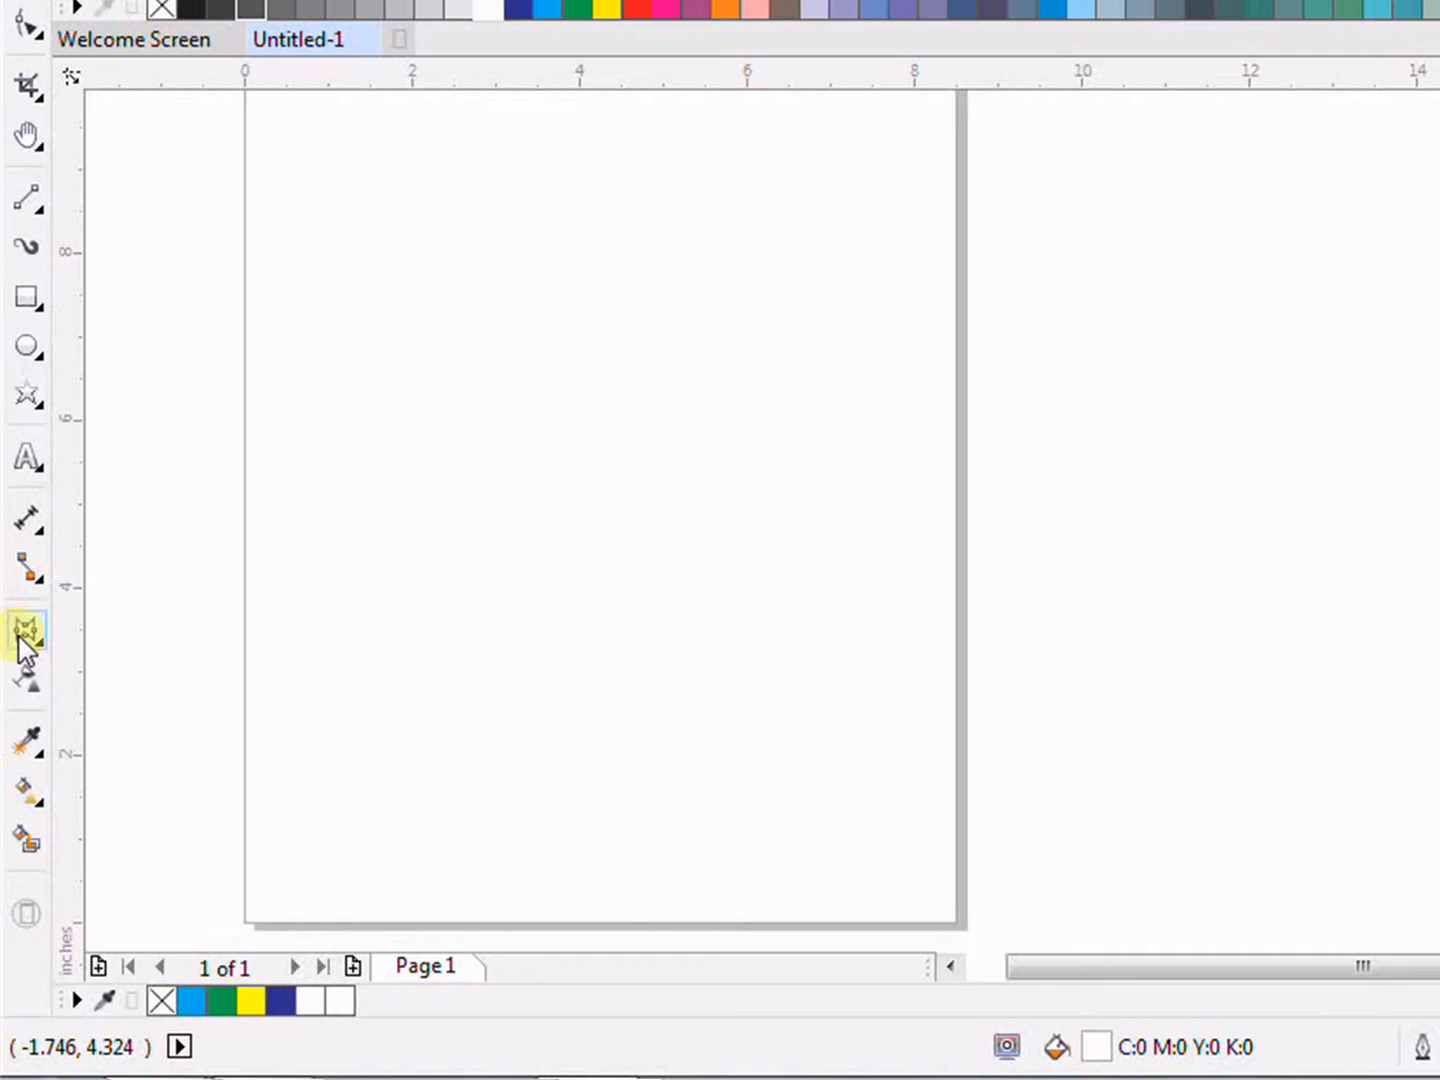
Browse the effect and fill tool groups, then draw a square in the page's upper left.
{"action": "left_click", "coordinate": [25, 630]}
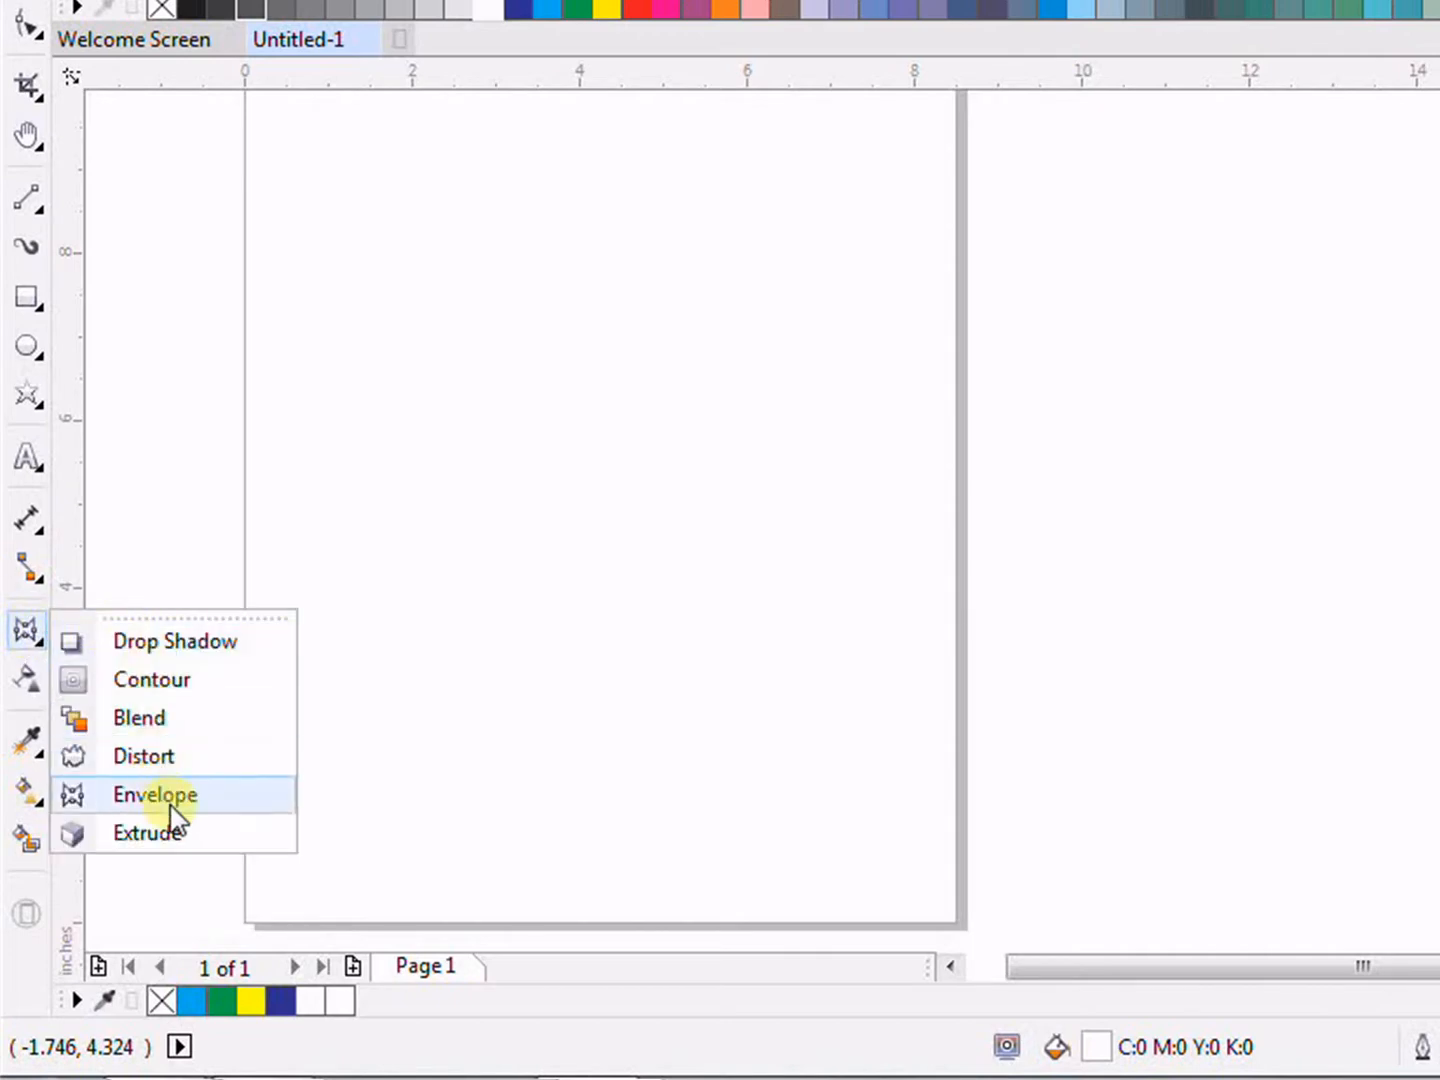
{"action": "mouse_move", "coordinate": [95, 800]}
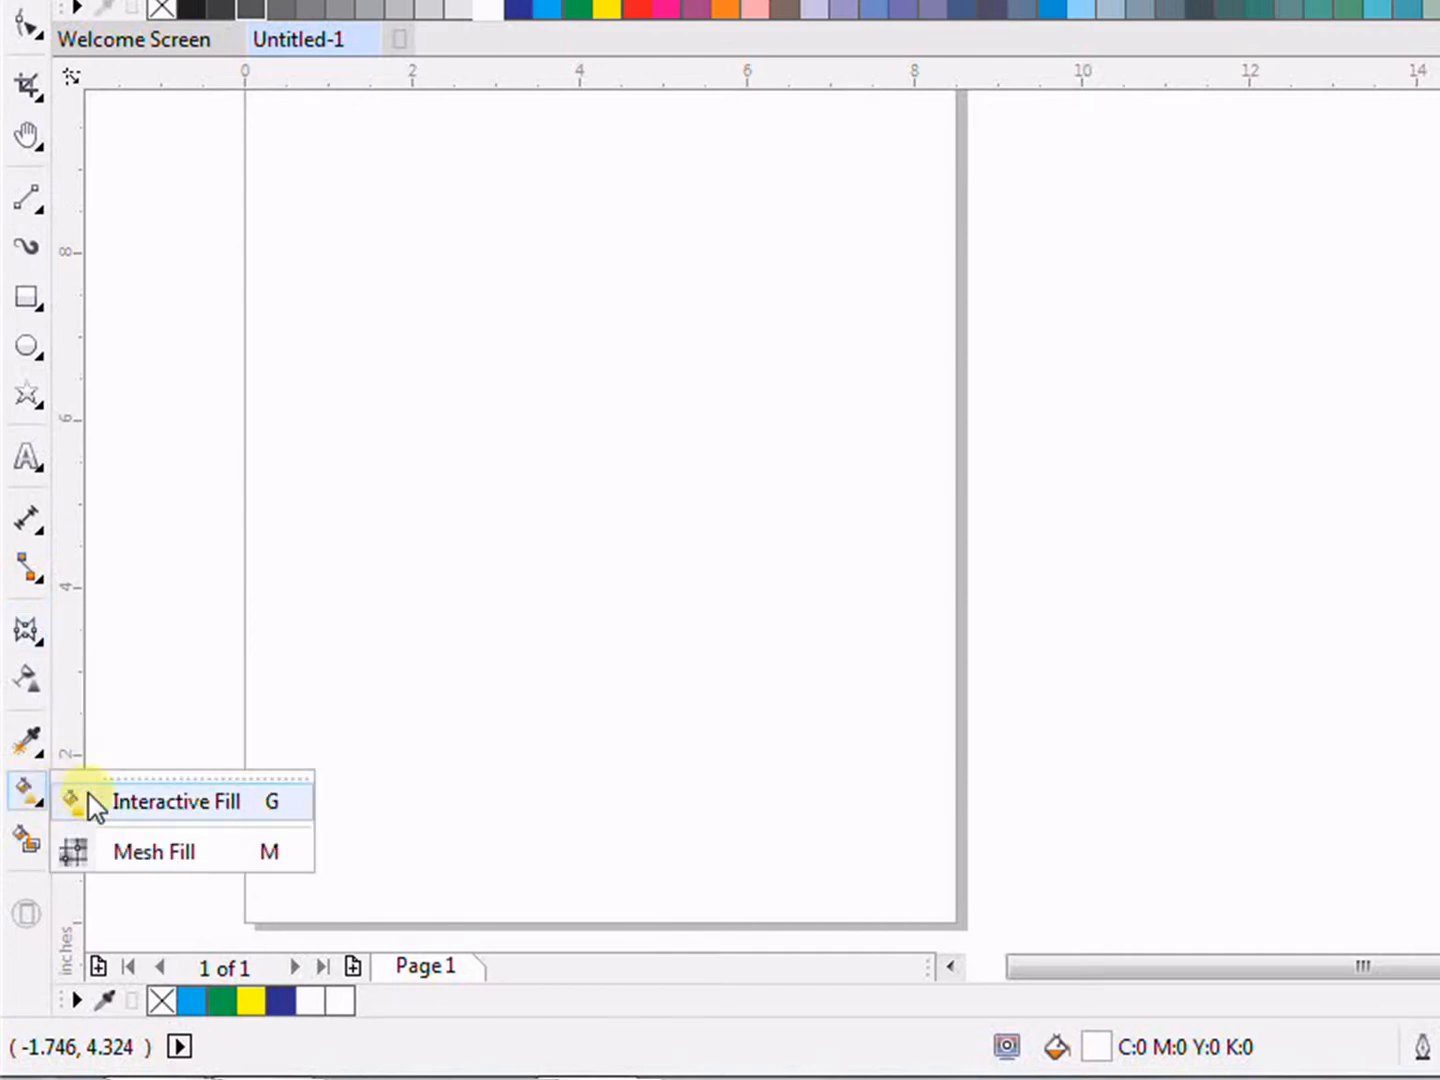
{"action": "left_click", "coordinate": [27, 630]}
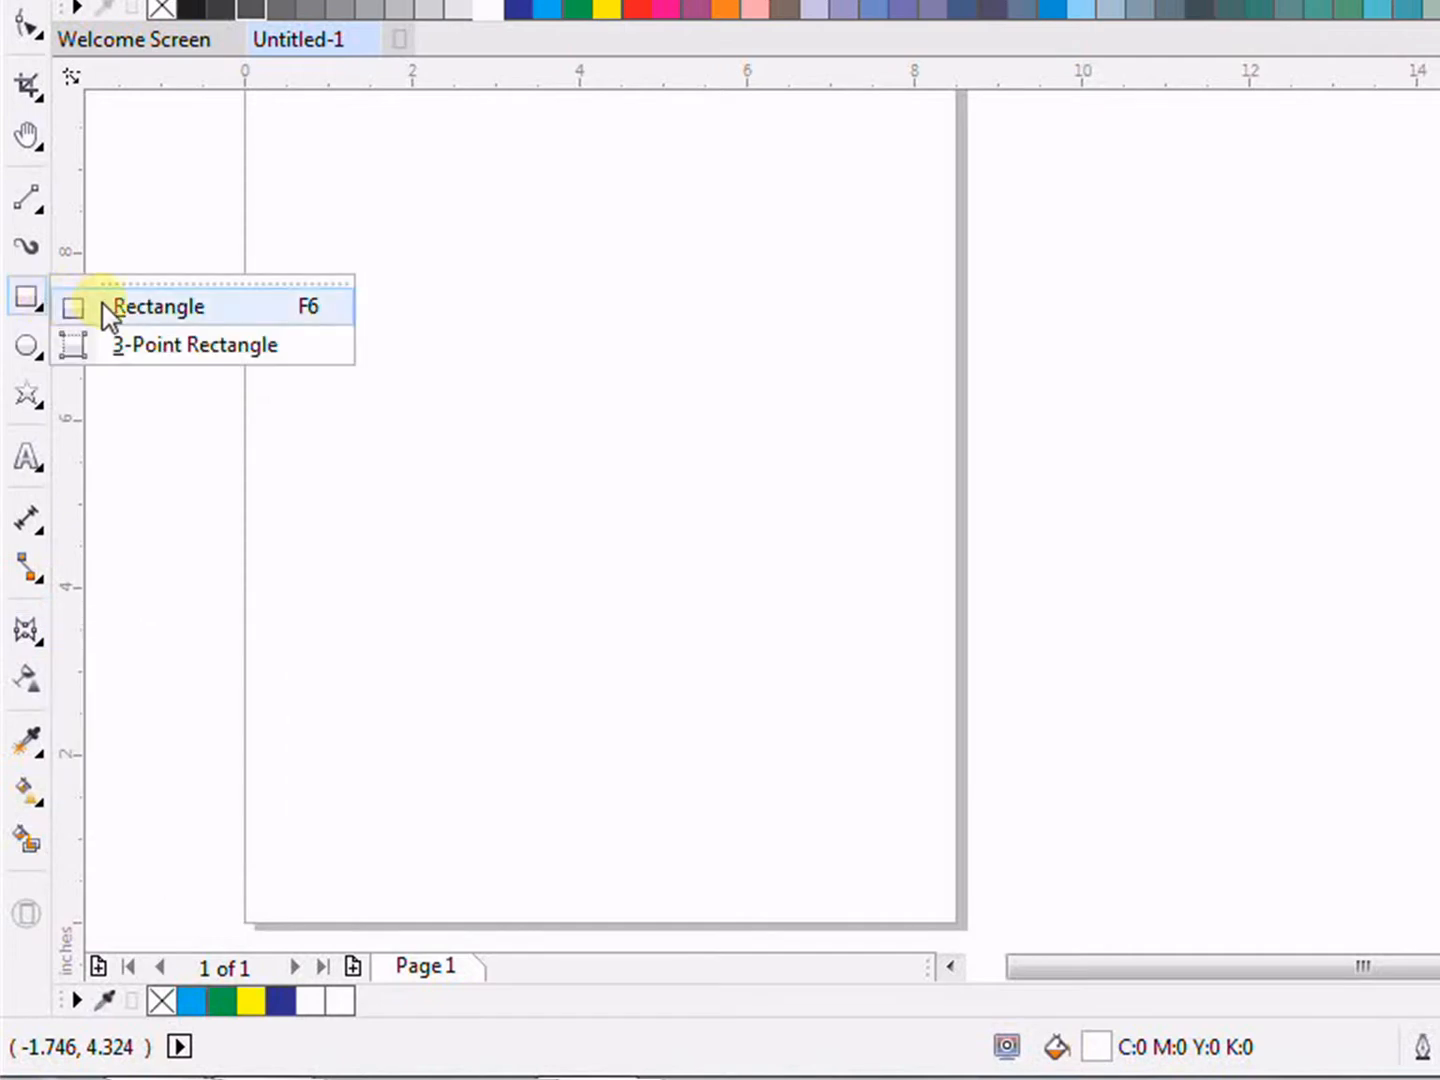
{"action": "left_click_drag", "start_coordinate": [333, 270], "coordinate": [692, 533]}
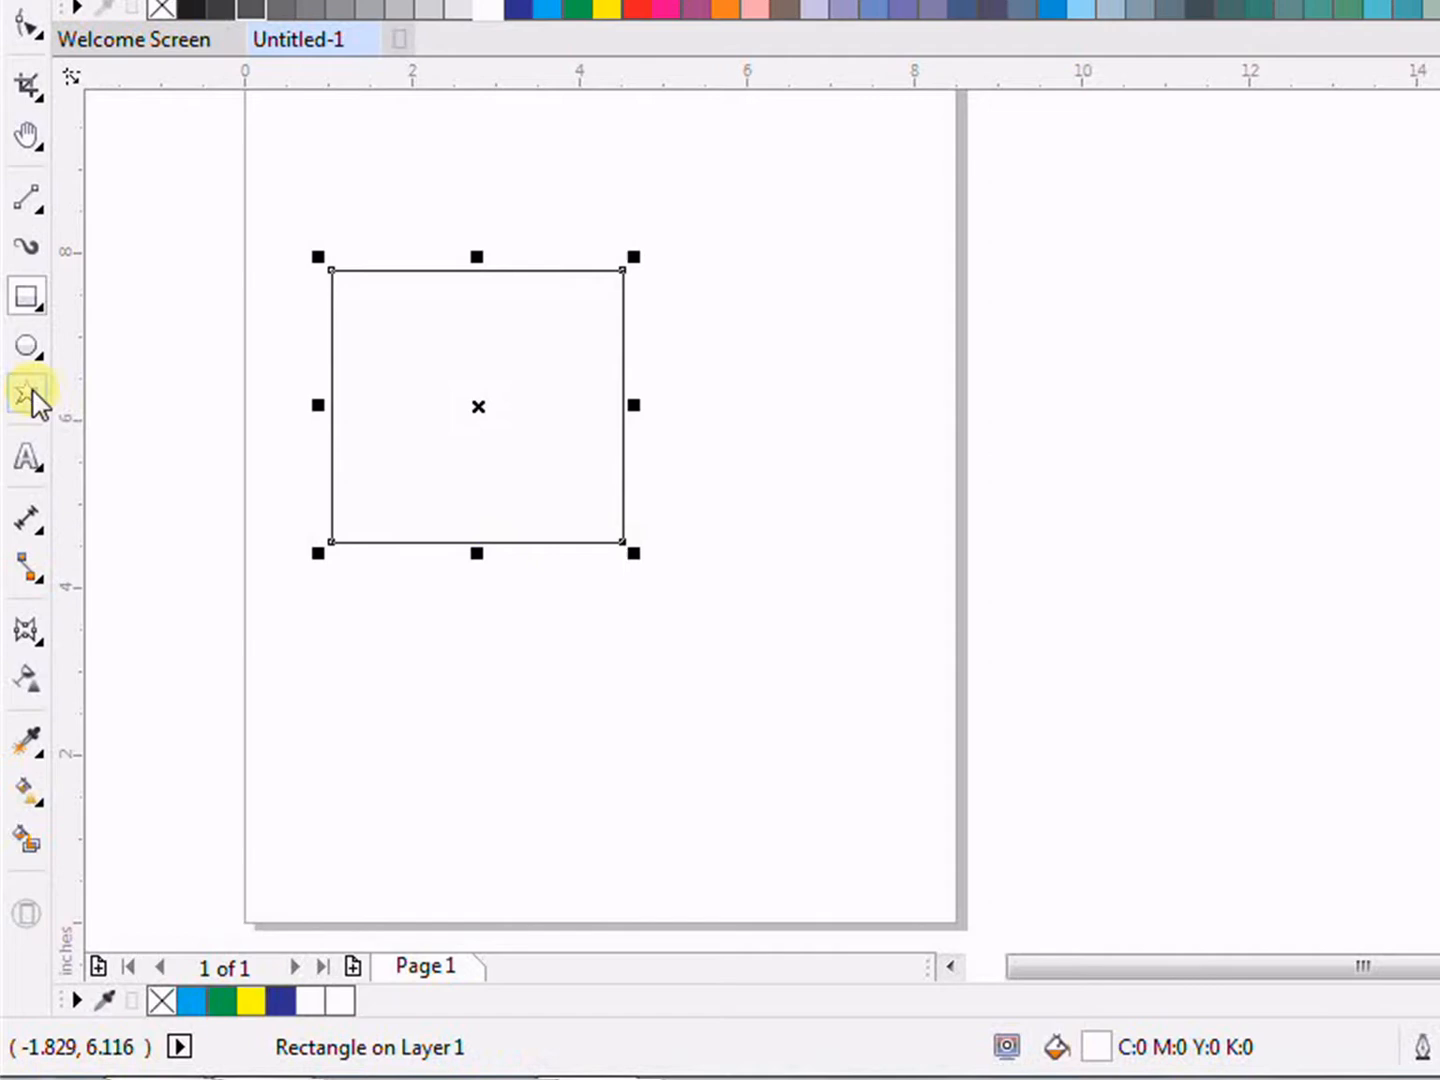
Draw a five-pointed star below the square and select it for enlarging.
{"action": "left_click", "coordinate": [26, 390]}
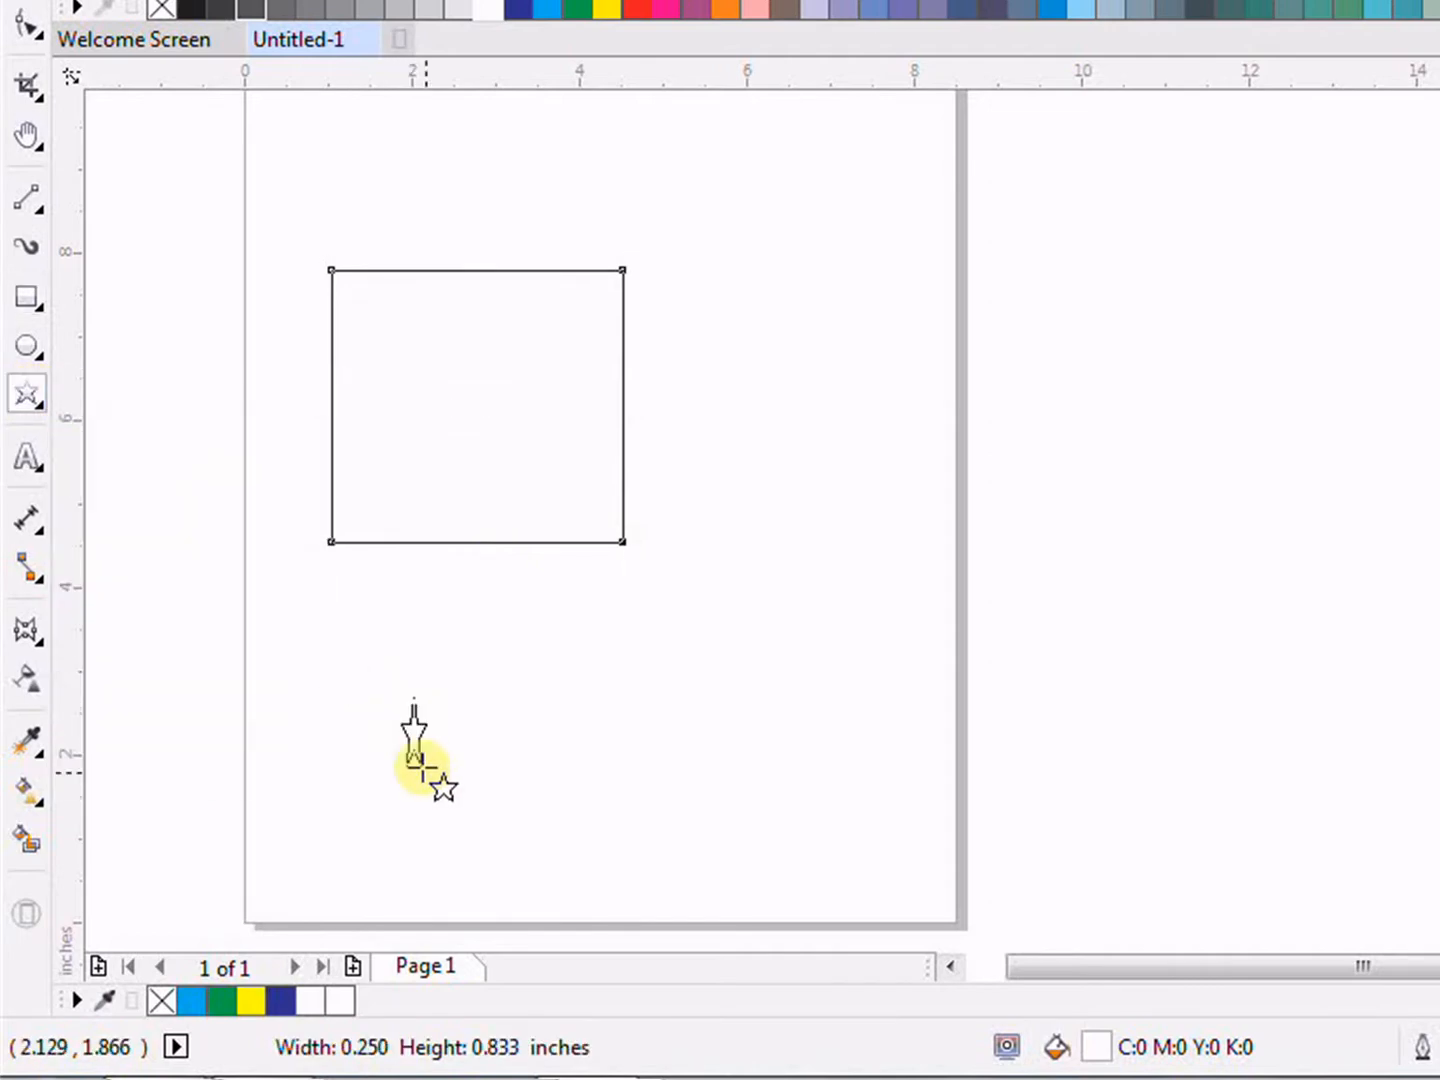
{"action": "left_click_drag", "start_coordinate": [413, 758], "coordinate": [568, 857]}
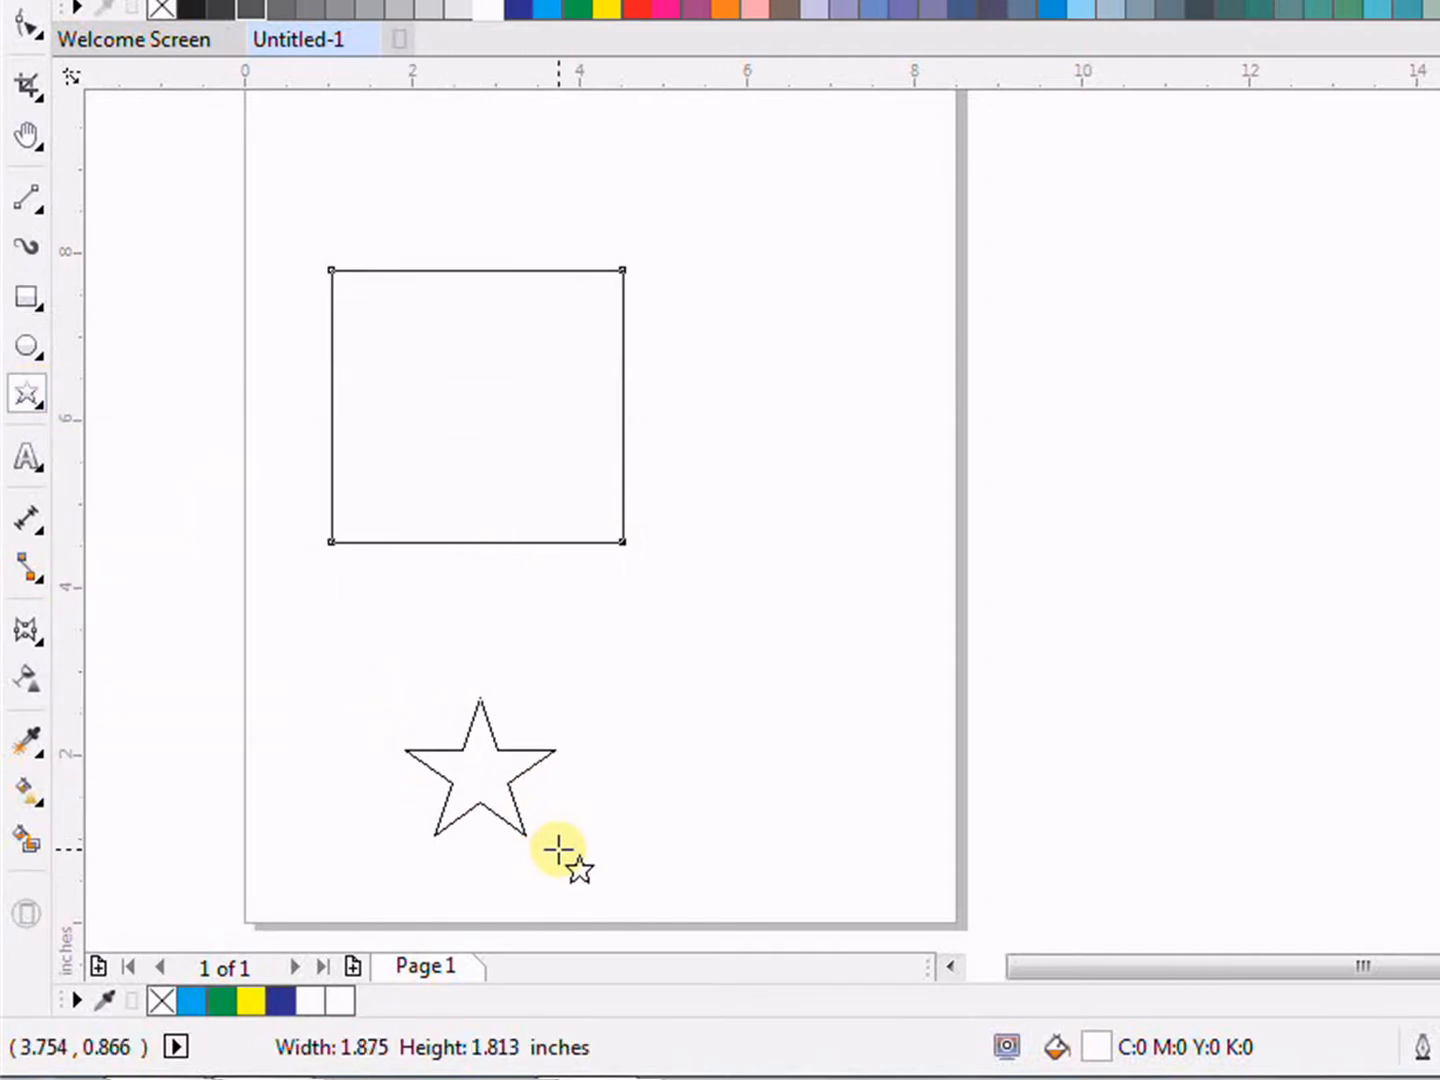
{"action": "left_click", "coordinate": [478, 780]}
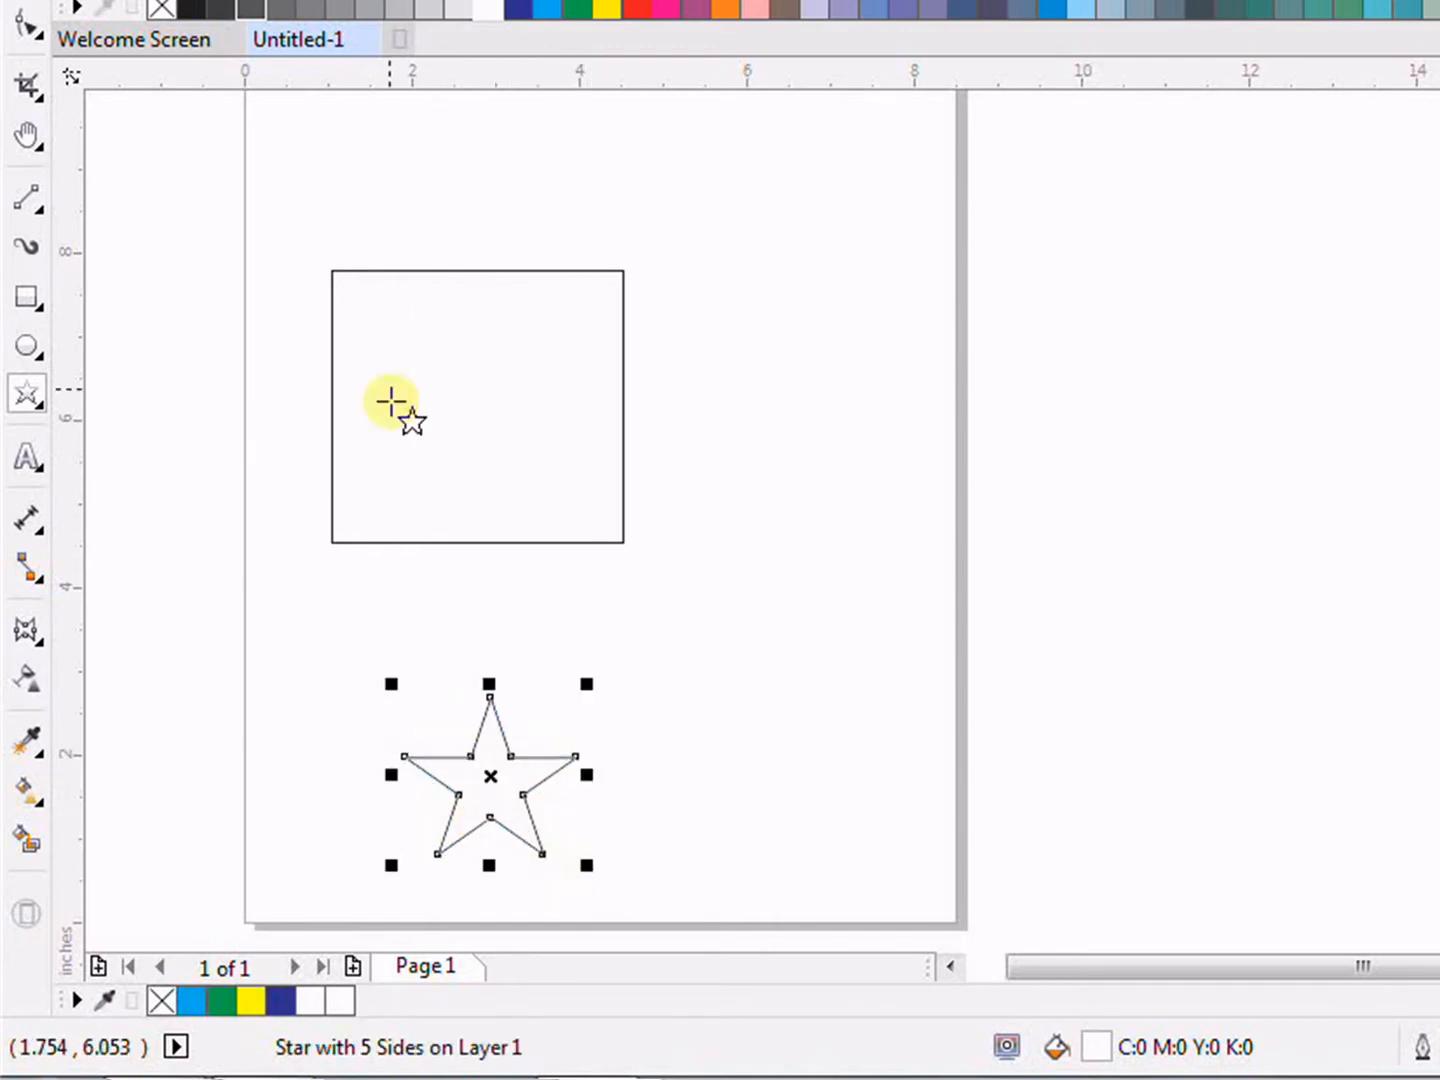
{"action": "mouse_move", "coordinate": [300, 575]}
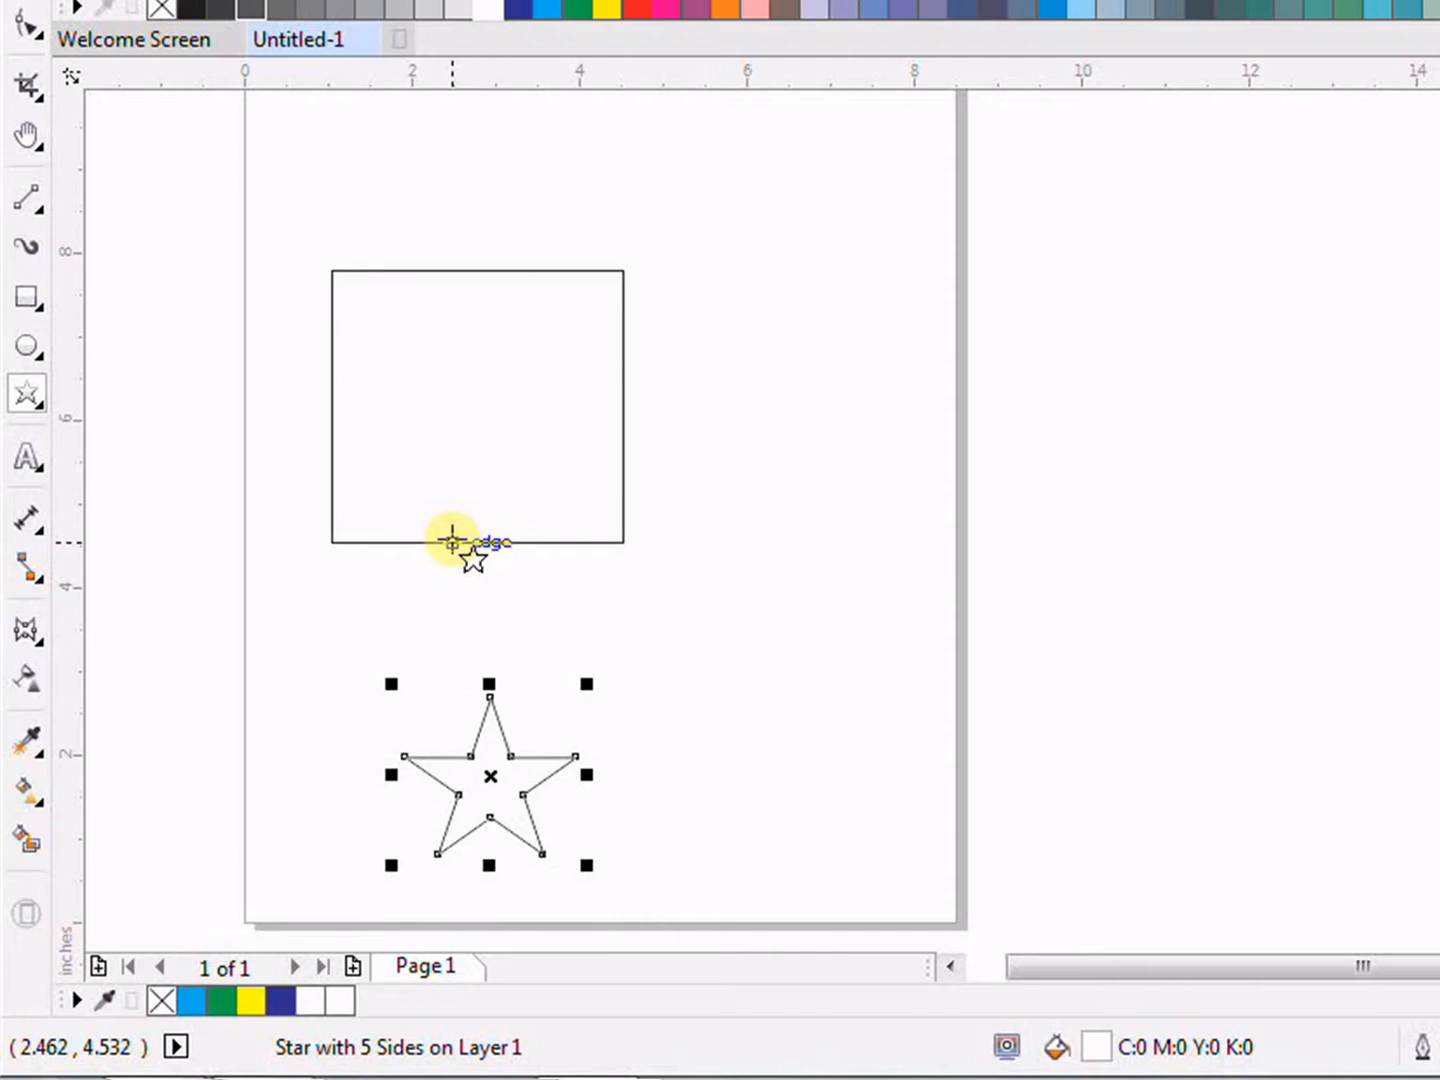
{"action": "mouse_move", "coordinate": [535, 630]}
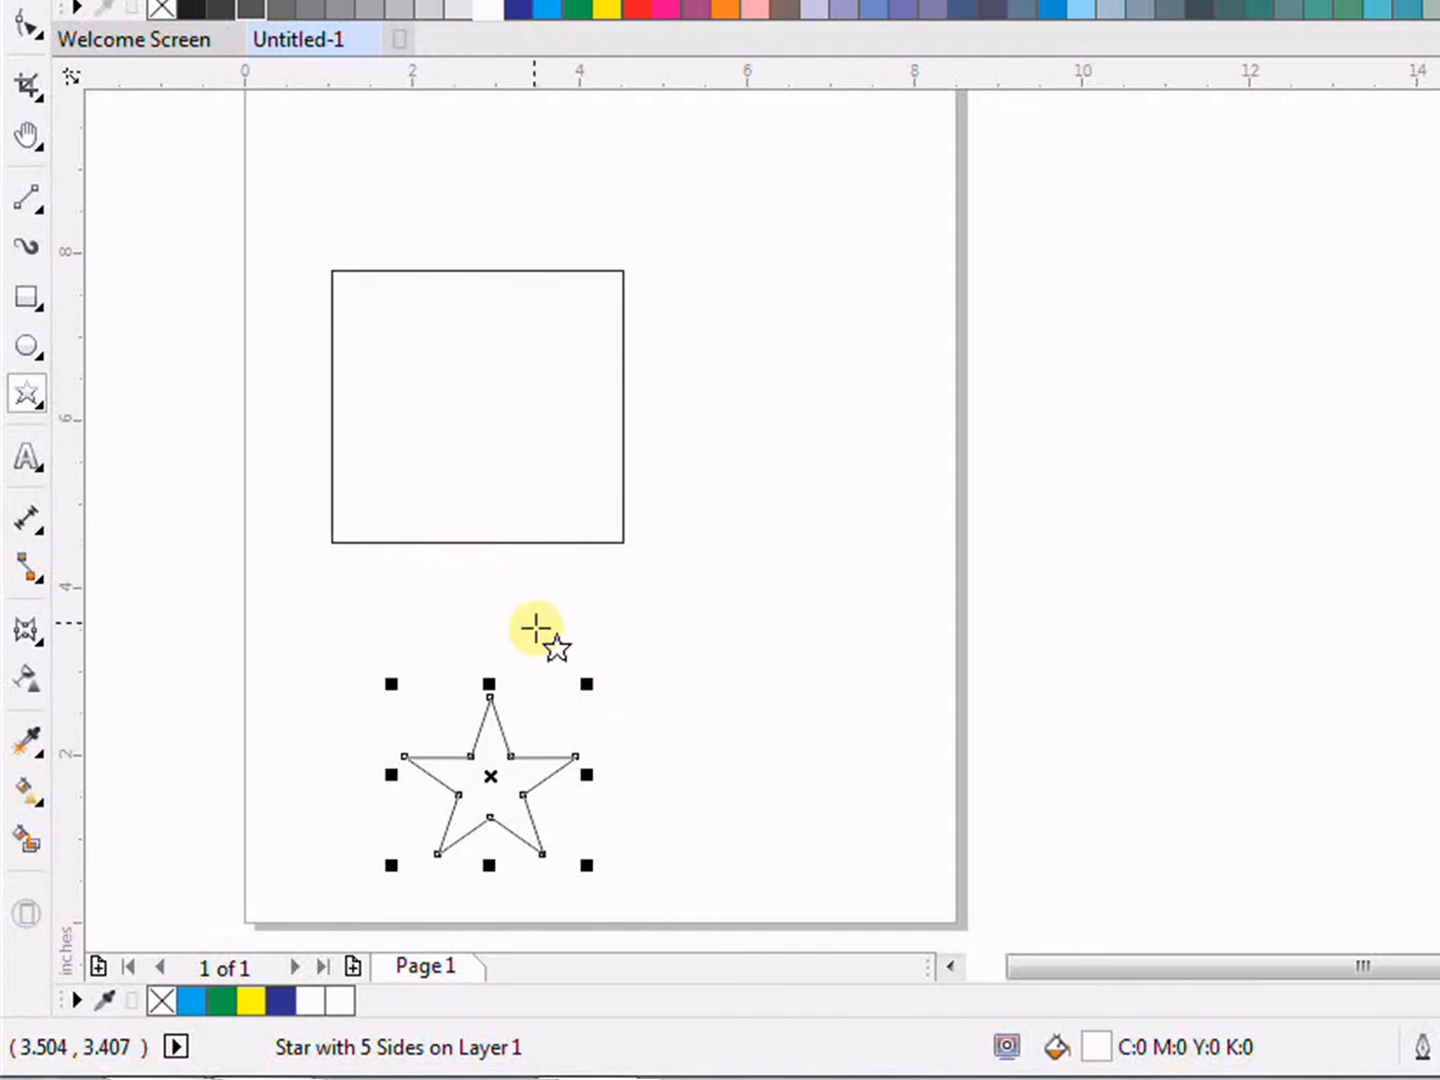
{"action": "mouse_move", "coordinate": [485, 540]}
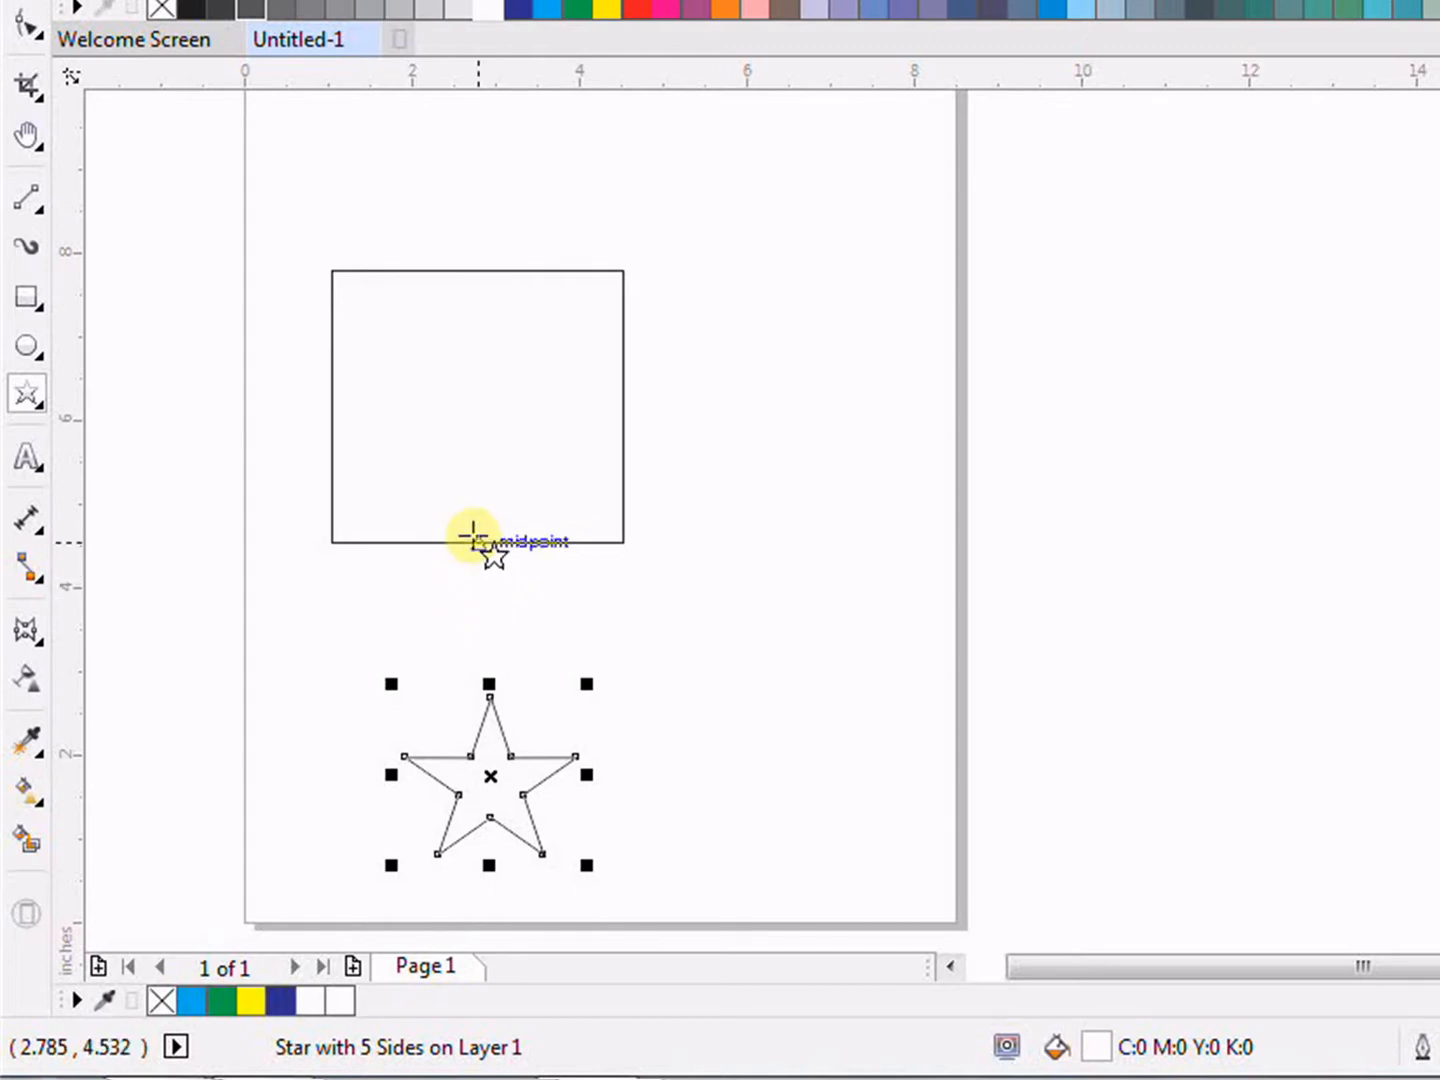
{"action": "mouse_move", "coordinate": [475, 755]}
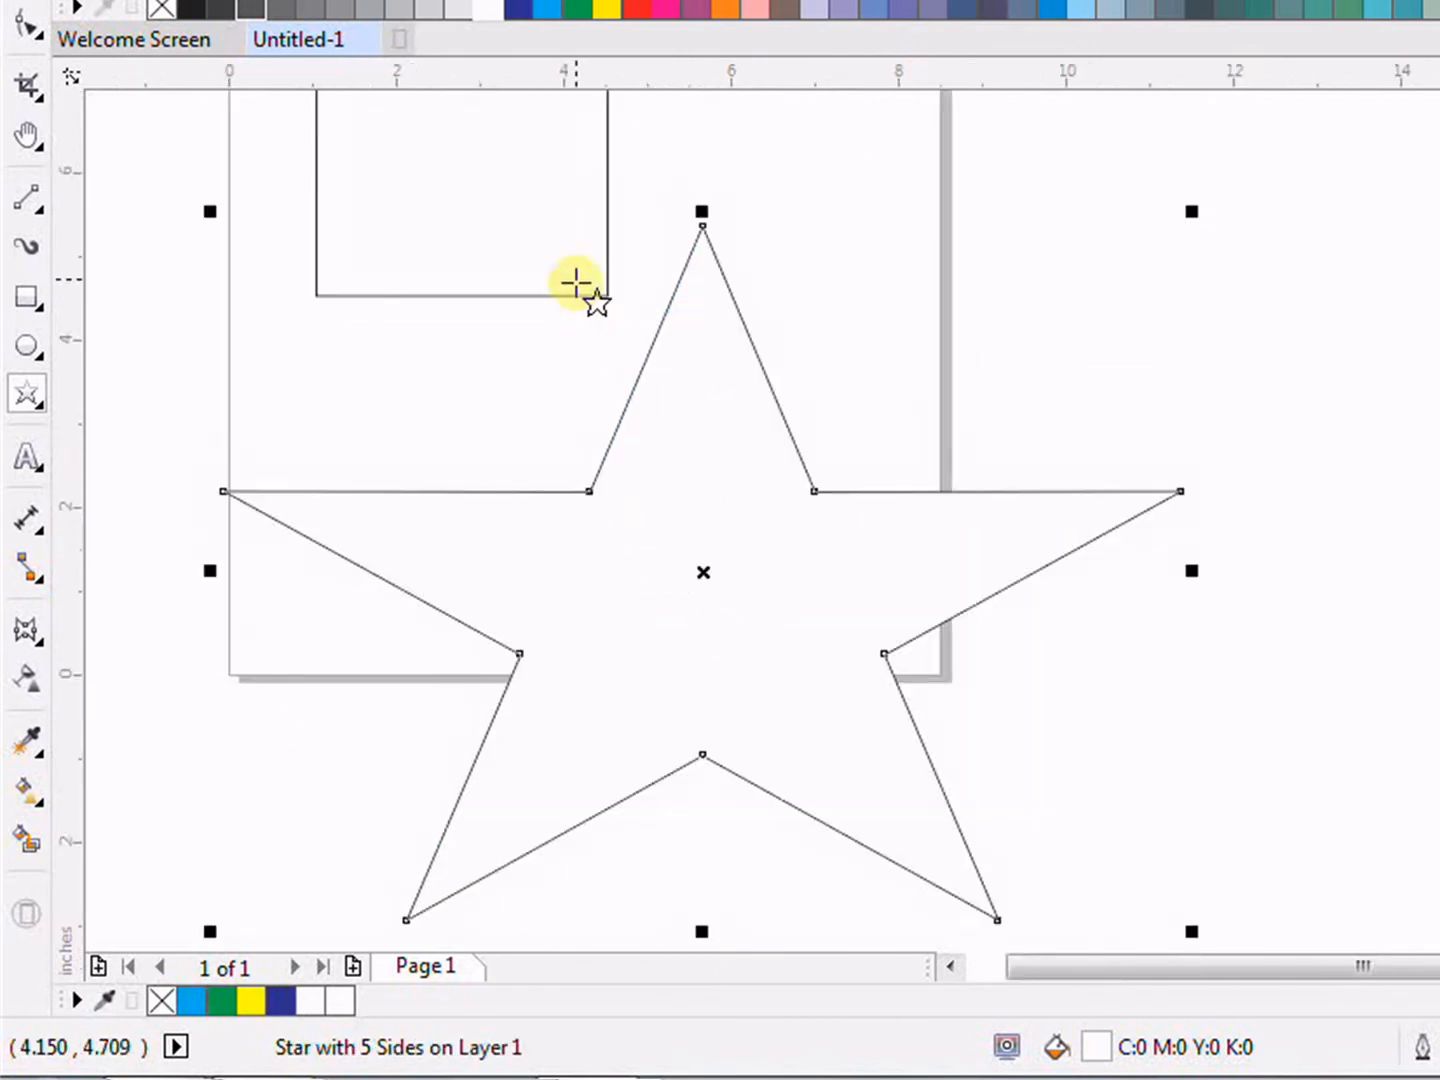
{"action": "scroll", "scroll_direction": "down", "scroll_amount": 3}
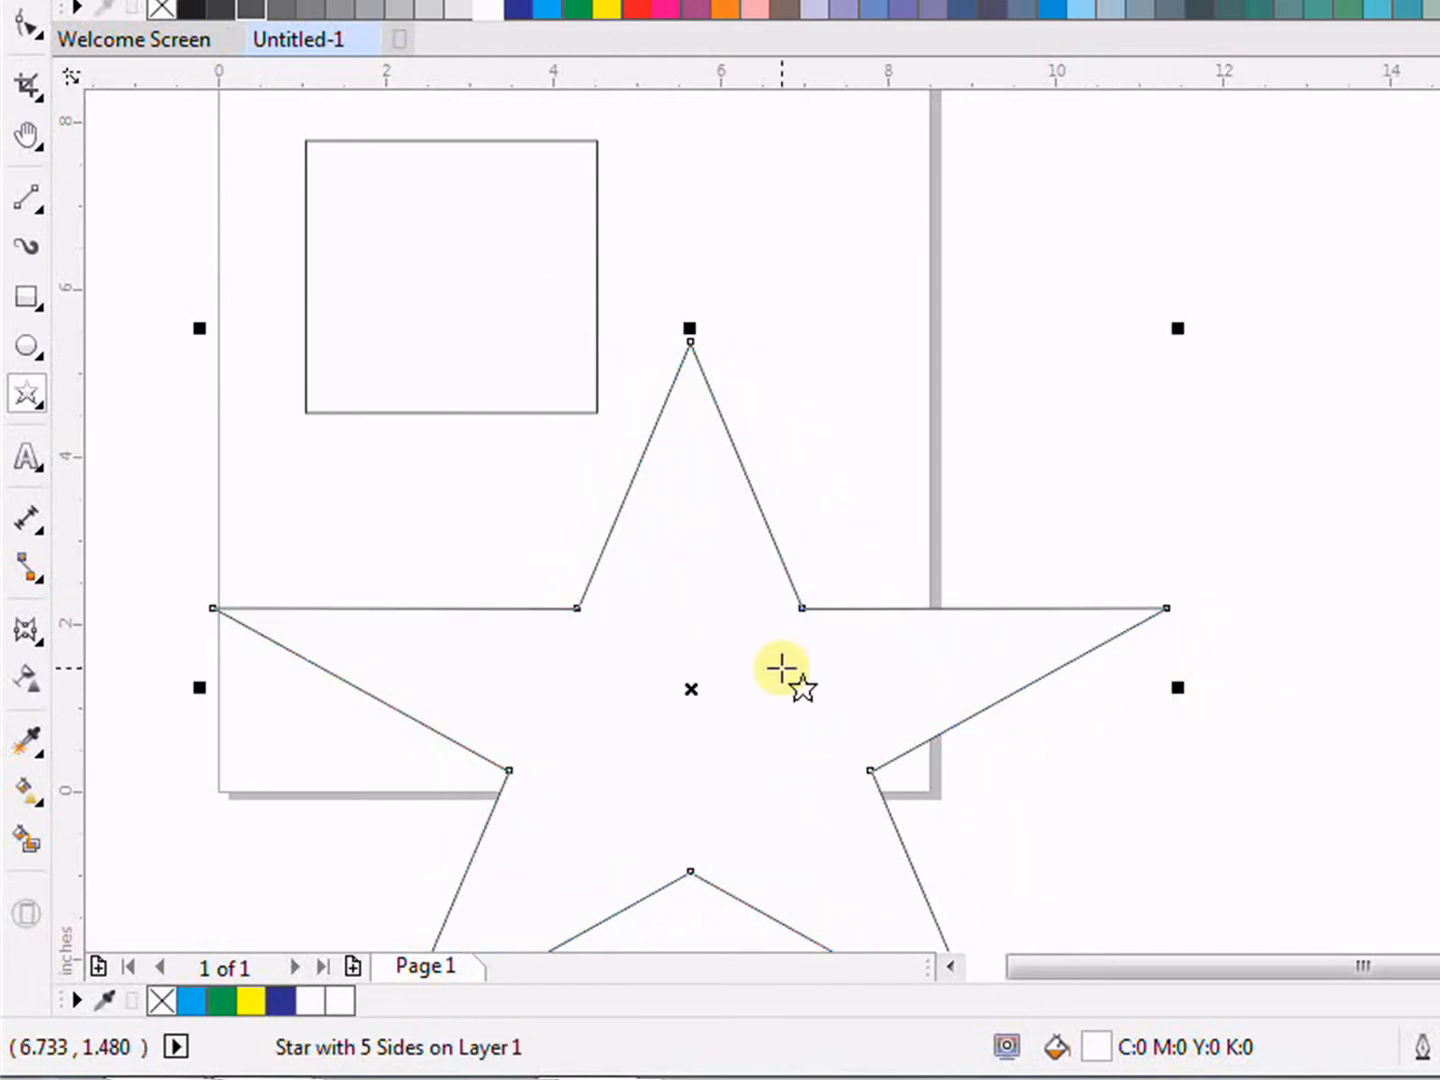
{"action": "mouse_move", "coordinate": [335, 525]}
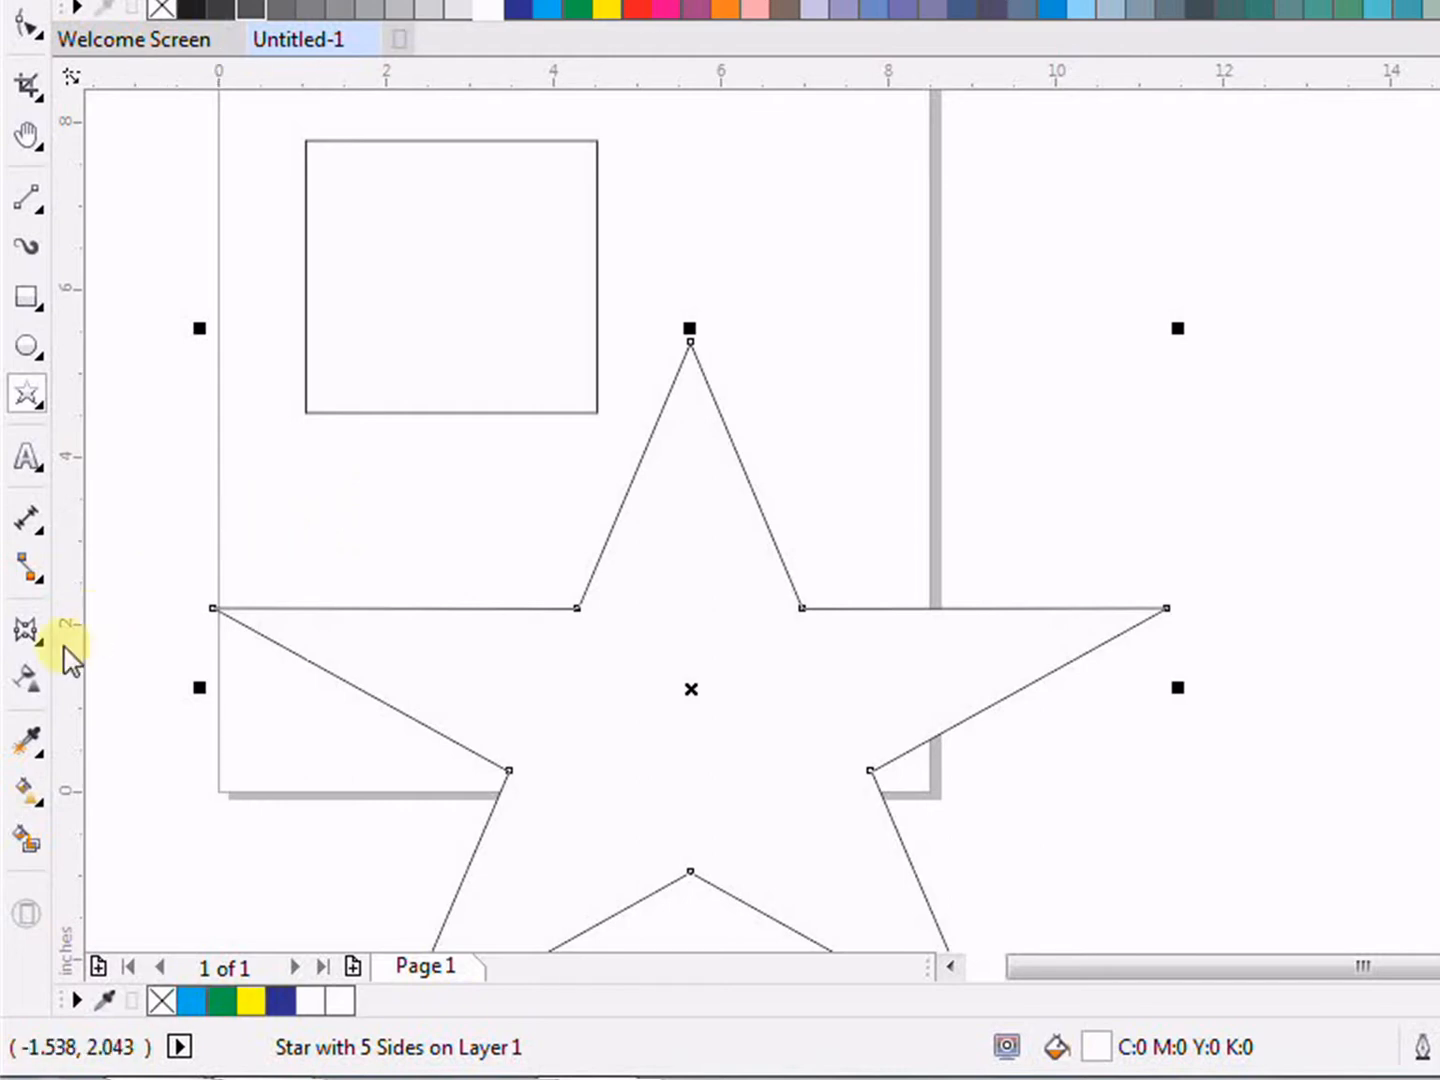
{"action": "mouse_move", "coordinate": [27, 630]}
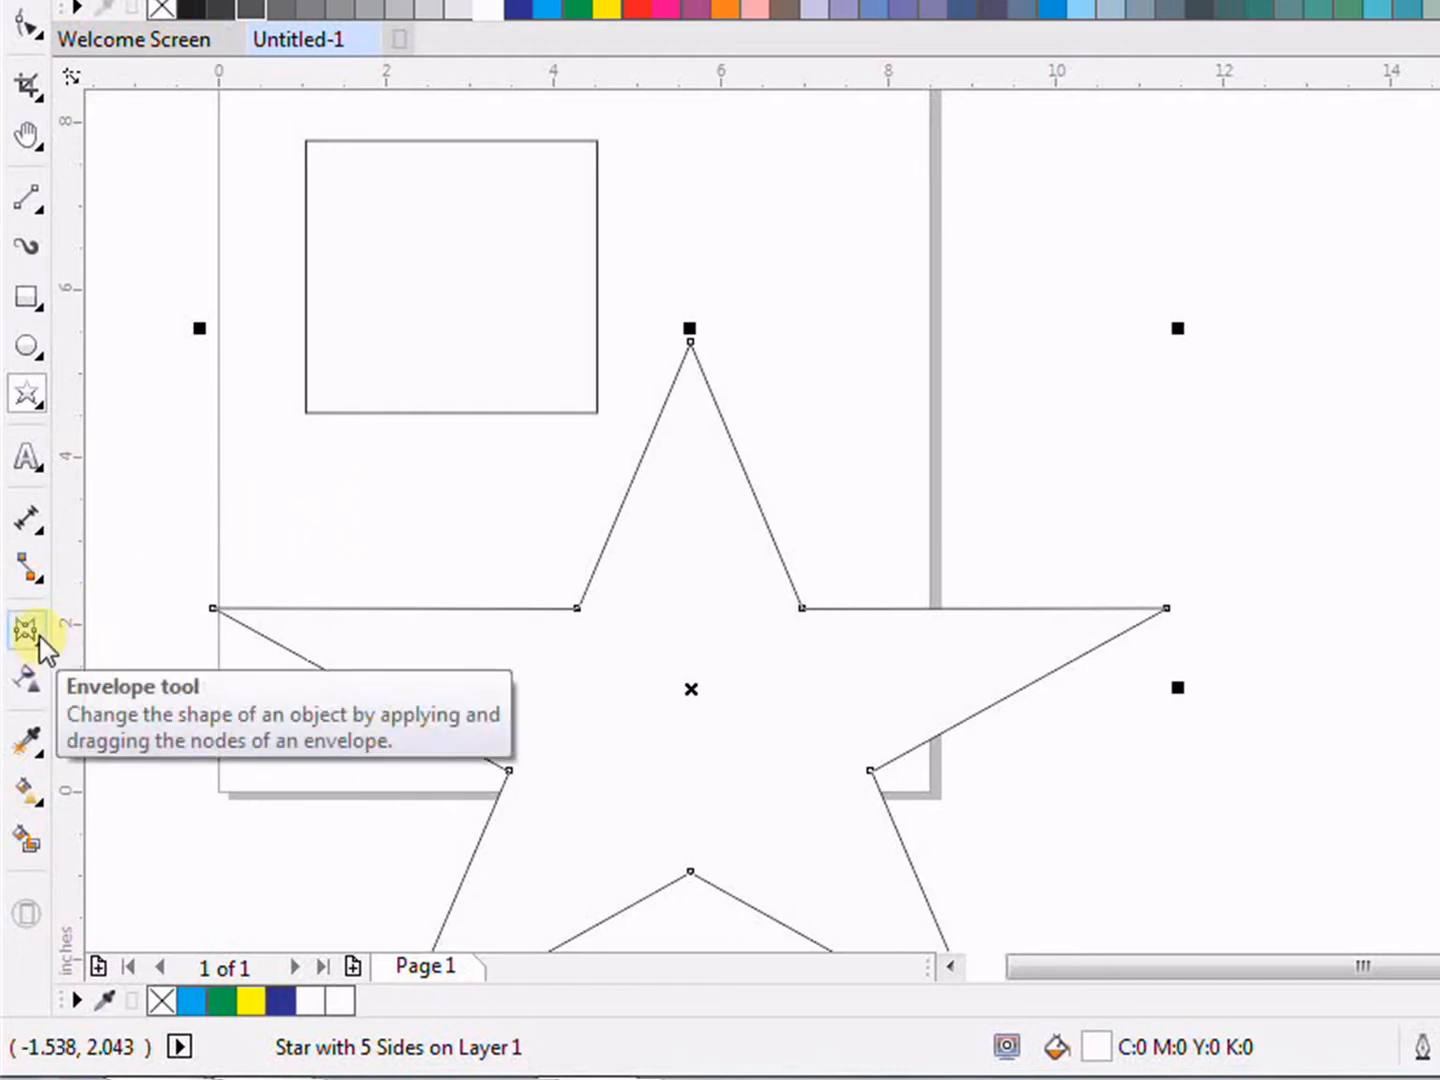
{"action": "left_click", "coordinate": [27, 630]}
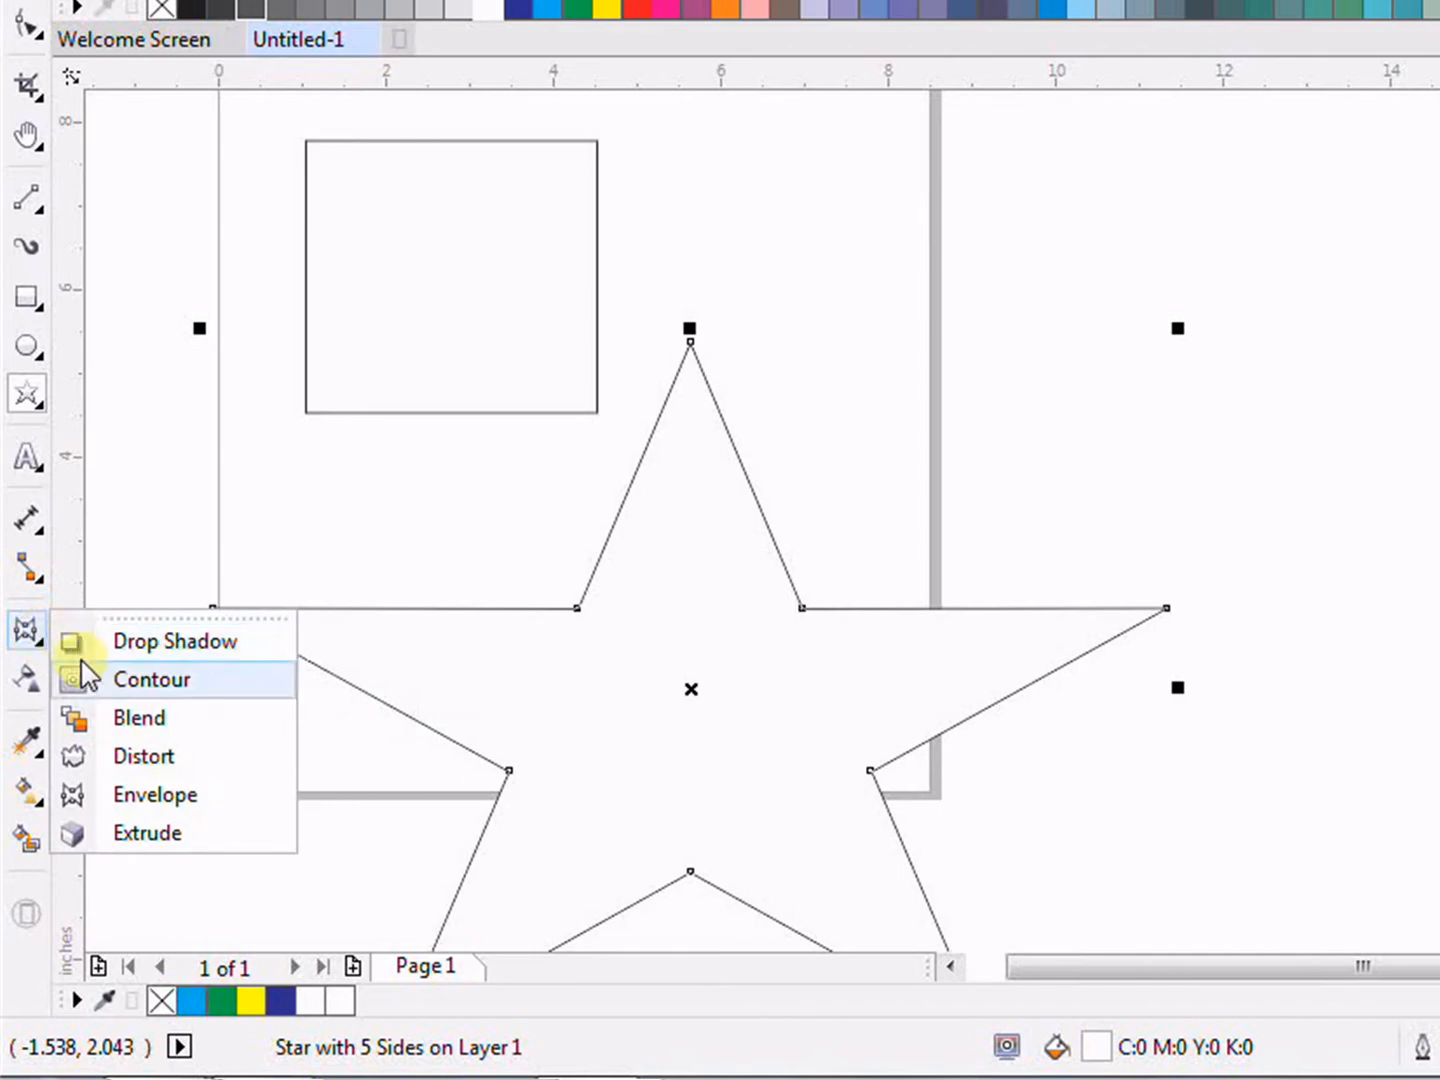
{"action": "mouse_move", "coordinate": [154, 794]}
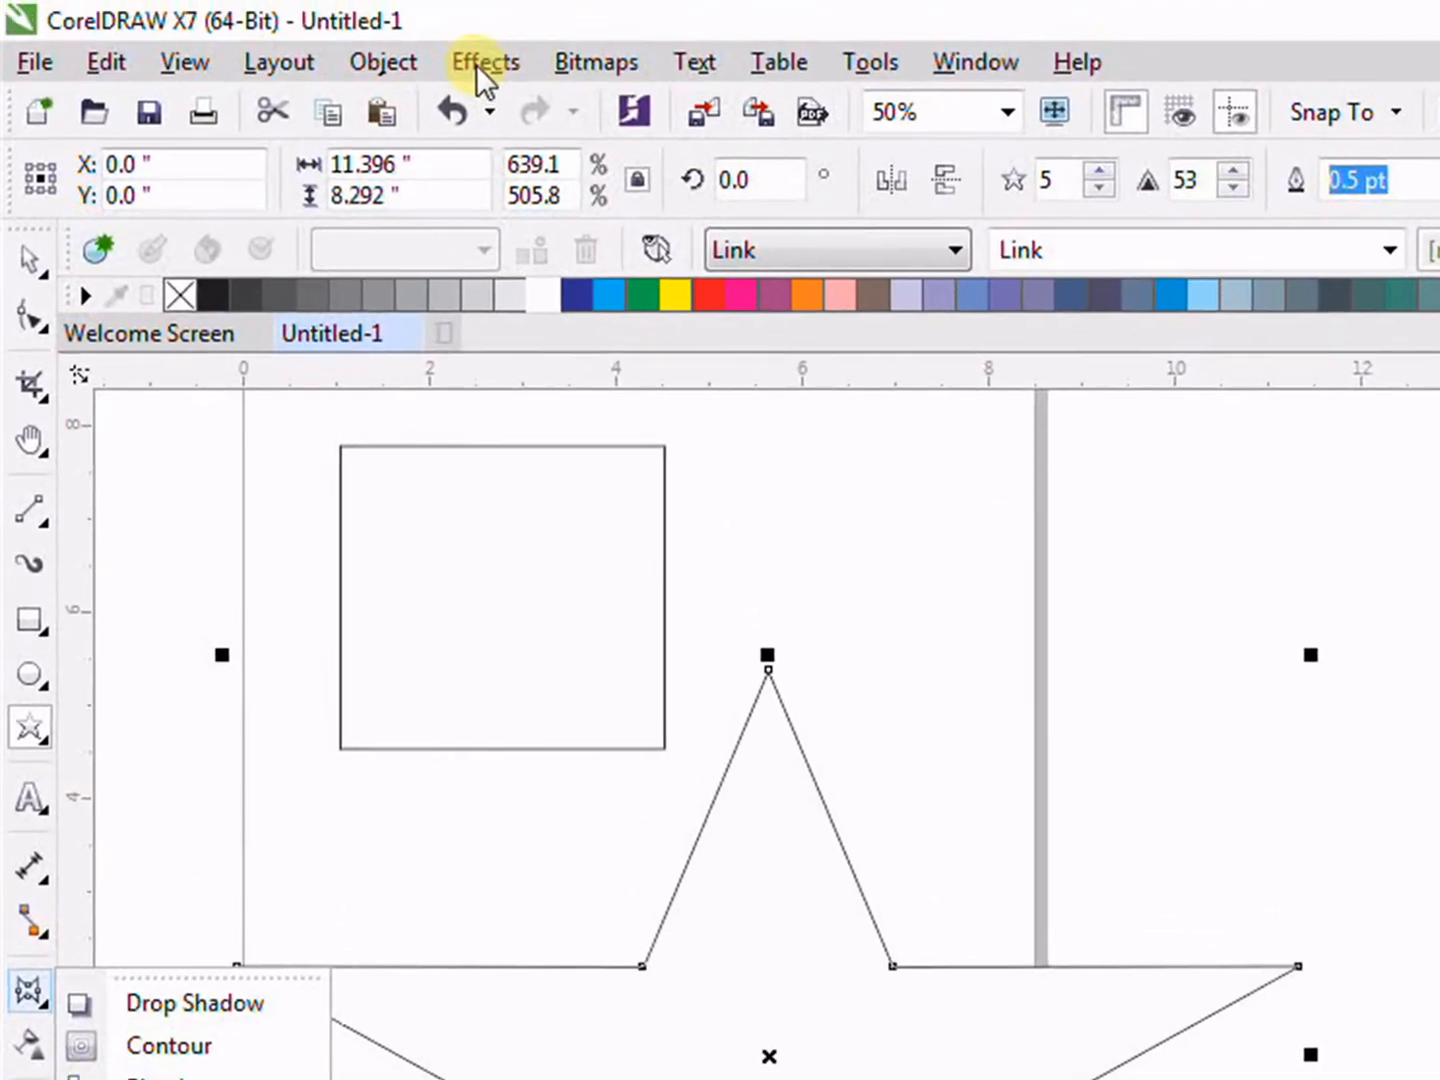
Open the Envelope docker from the Effects menu with the large star selected.
{"action": "left_click", "coordinate": [485, 62]}
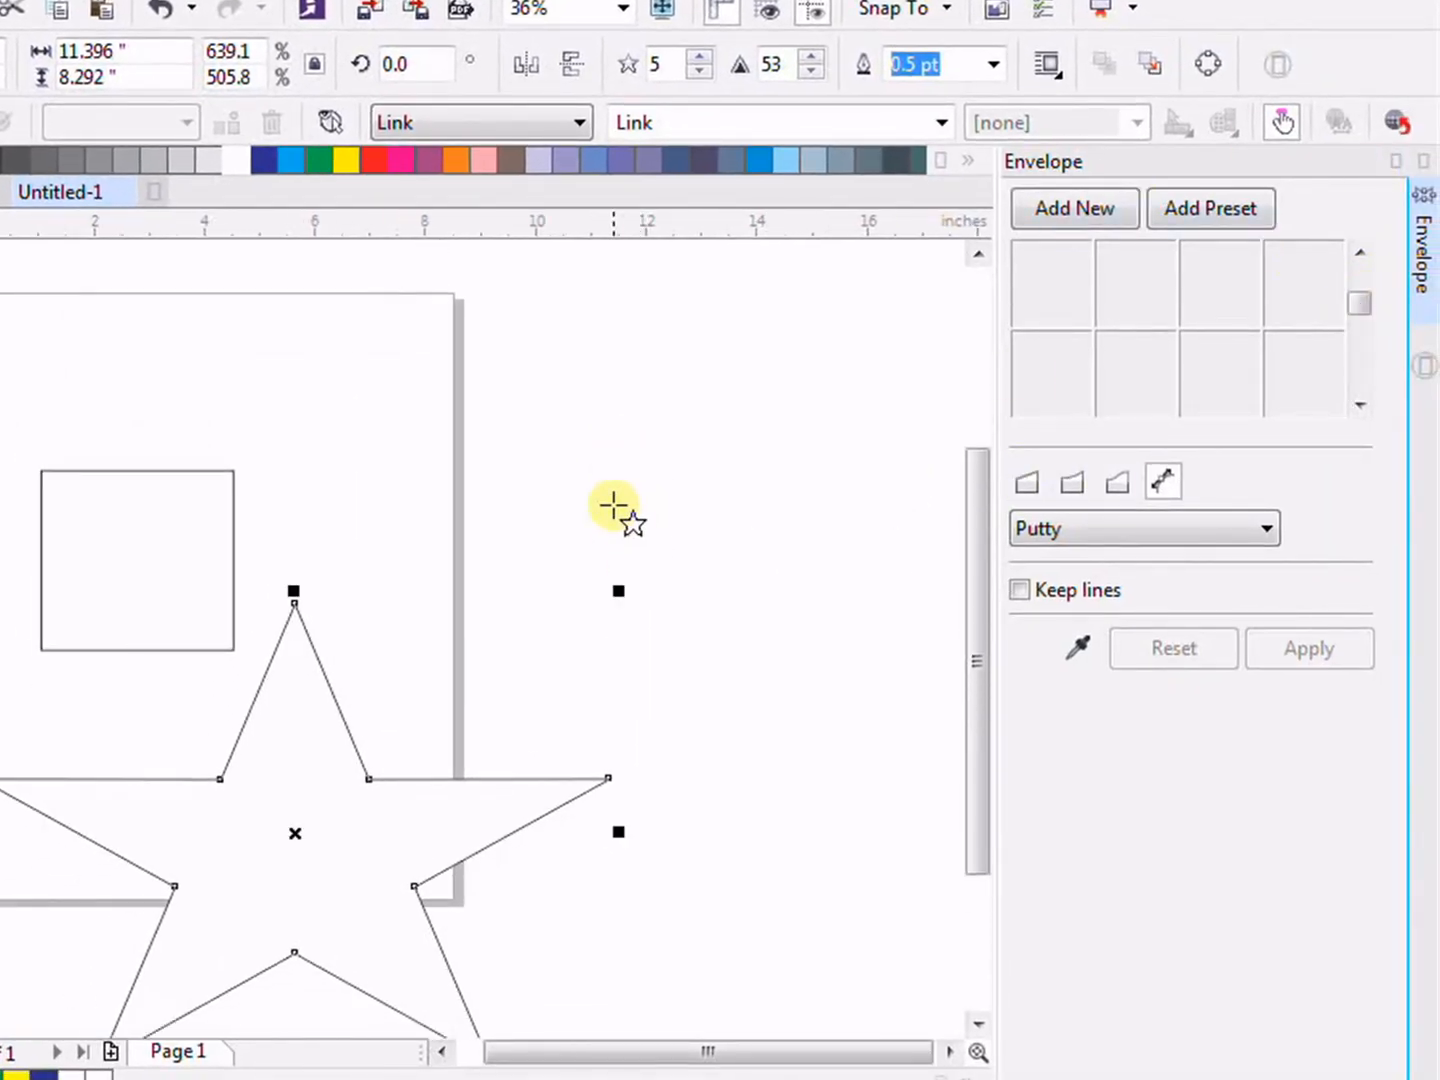
{"action": "mouse_move", "coordinate": [190, 990]}
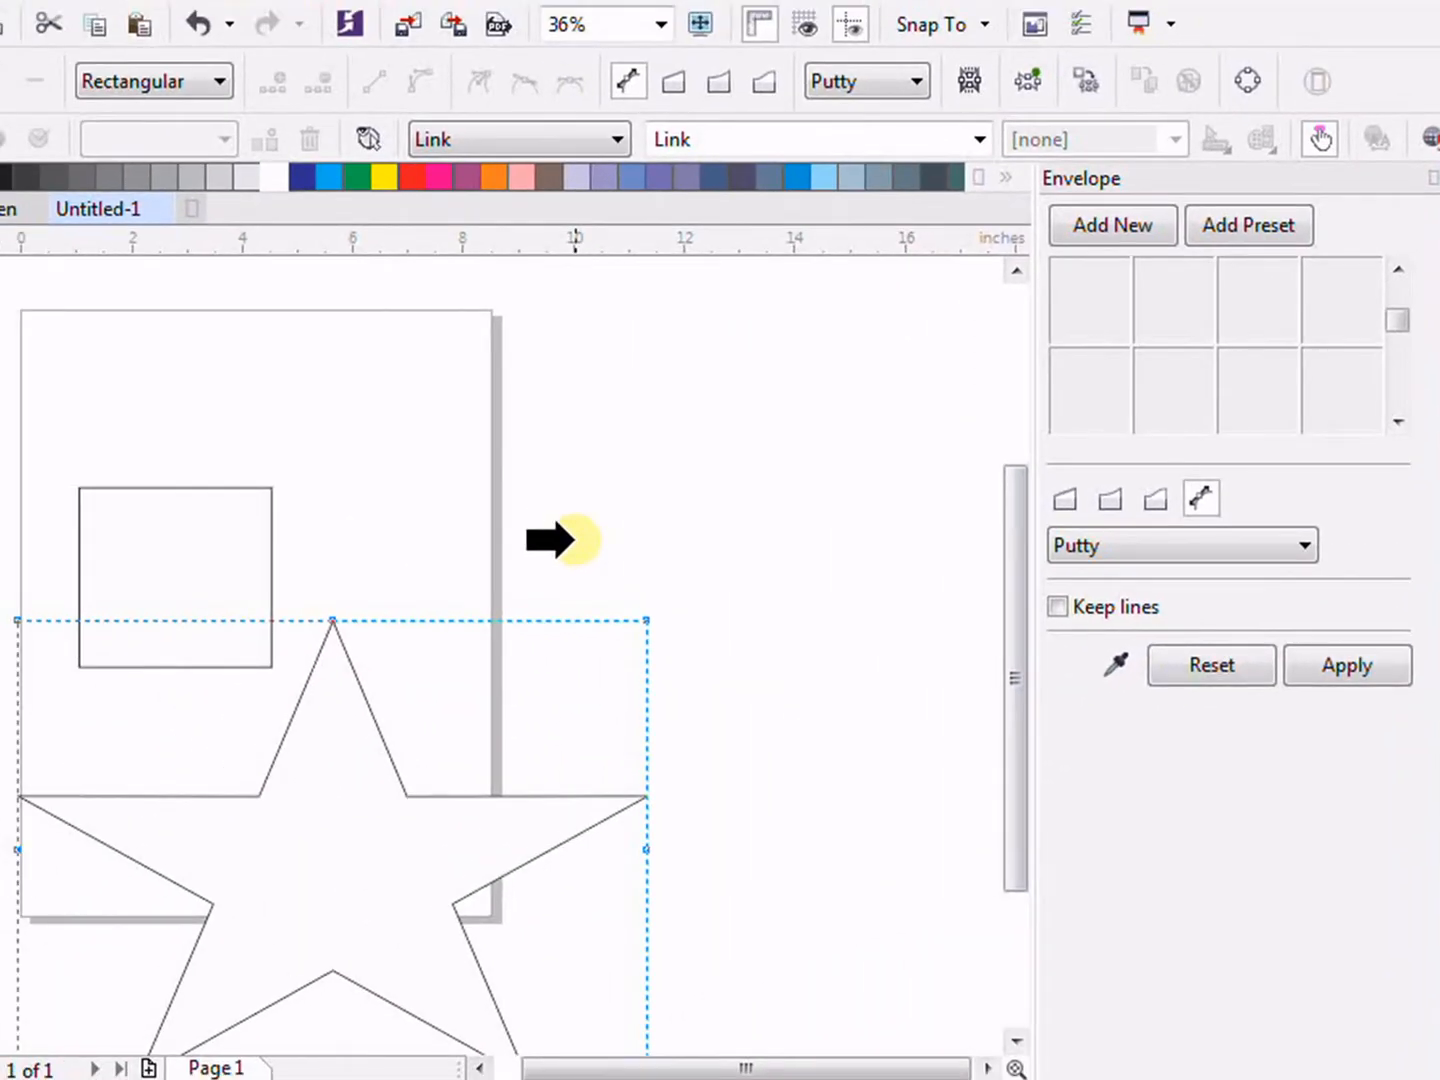
{"action": "mouse_move", "coordinate": [595, 475]}
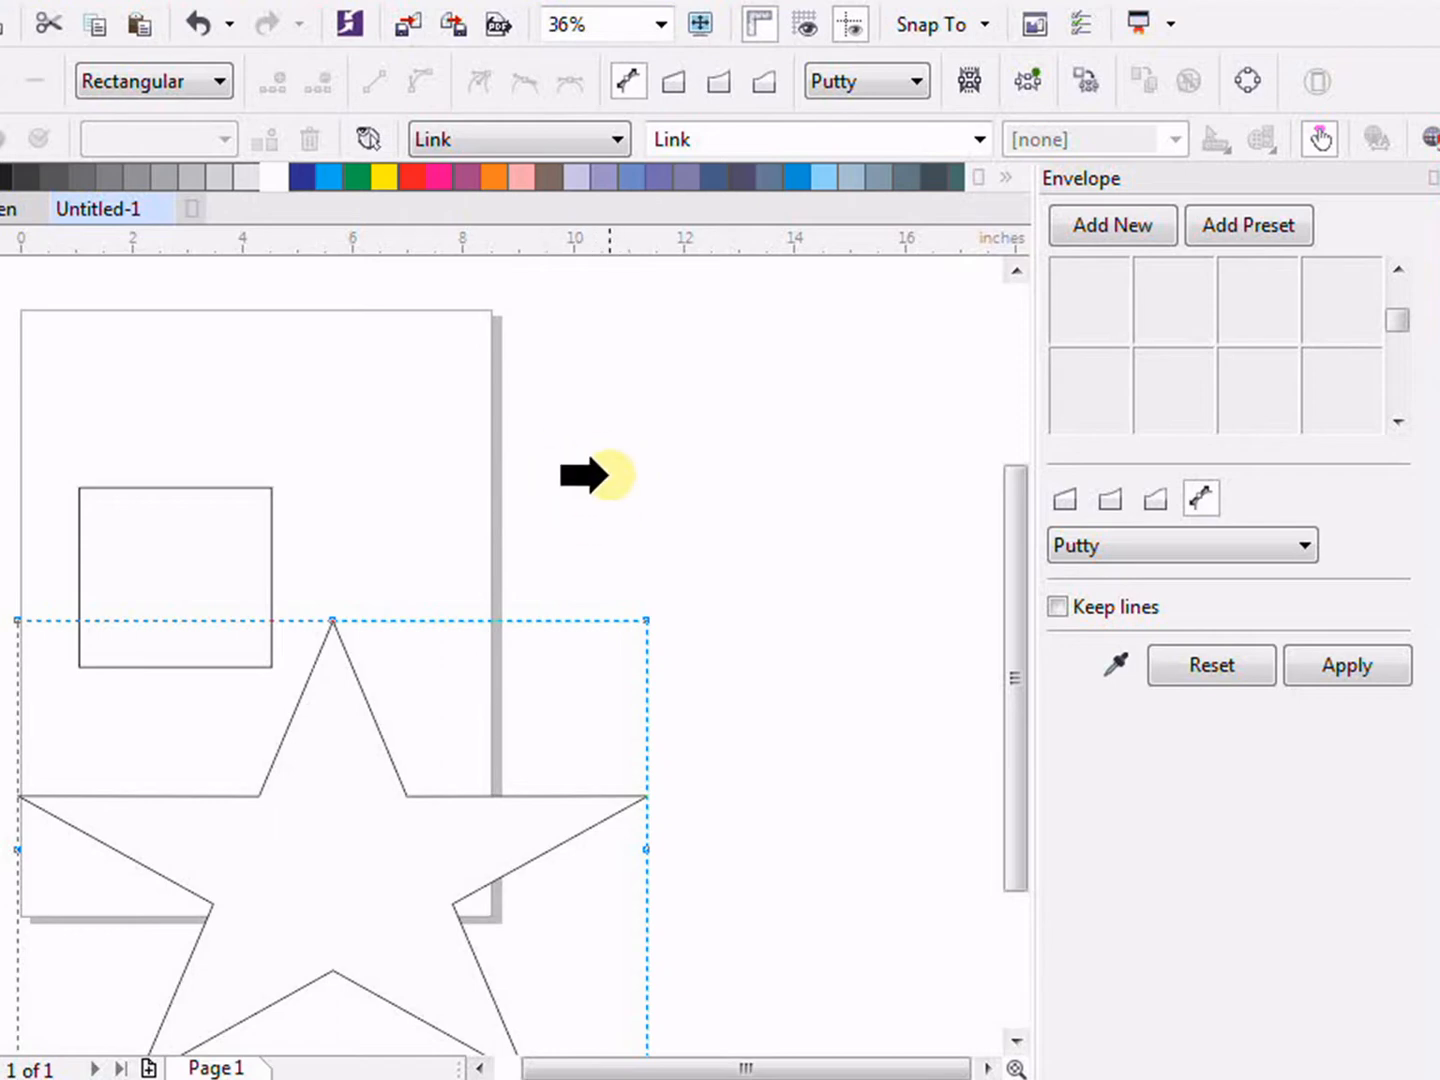
{"action": "mouse_move", "coordinate": [520, 485]}
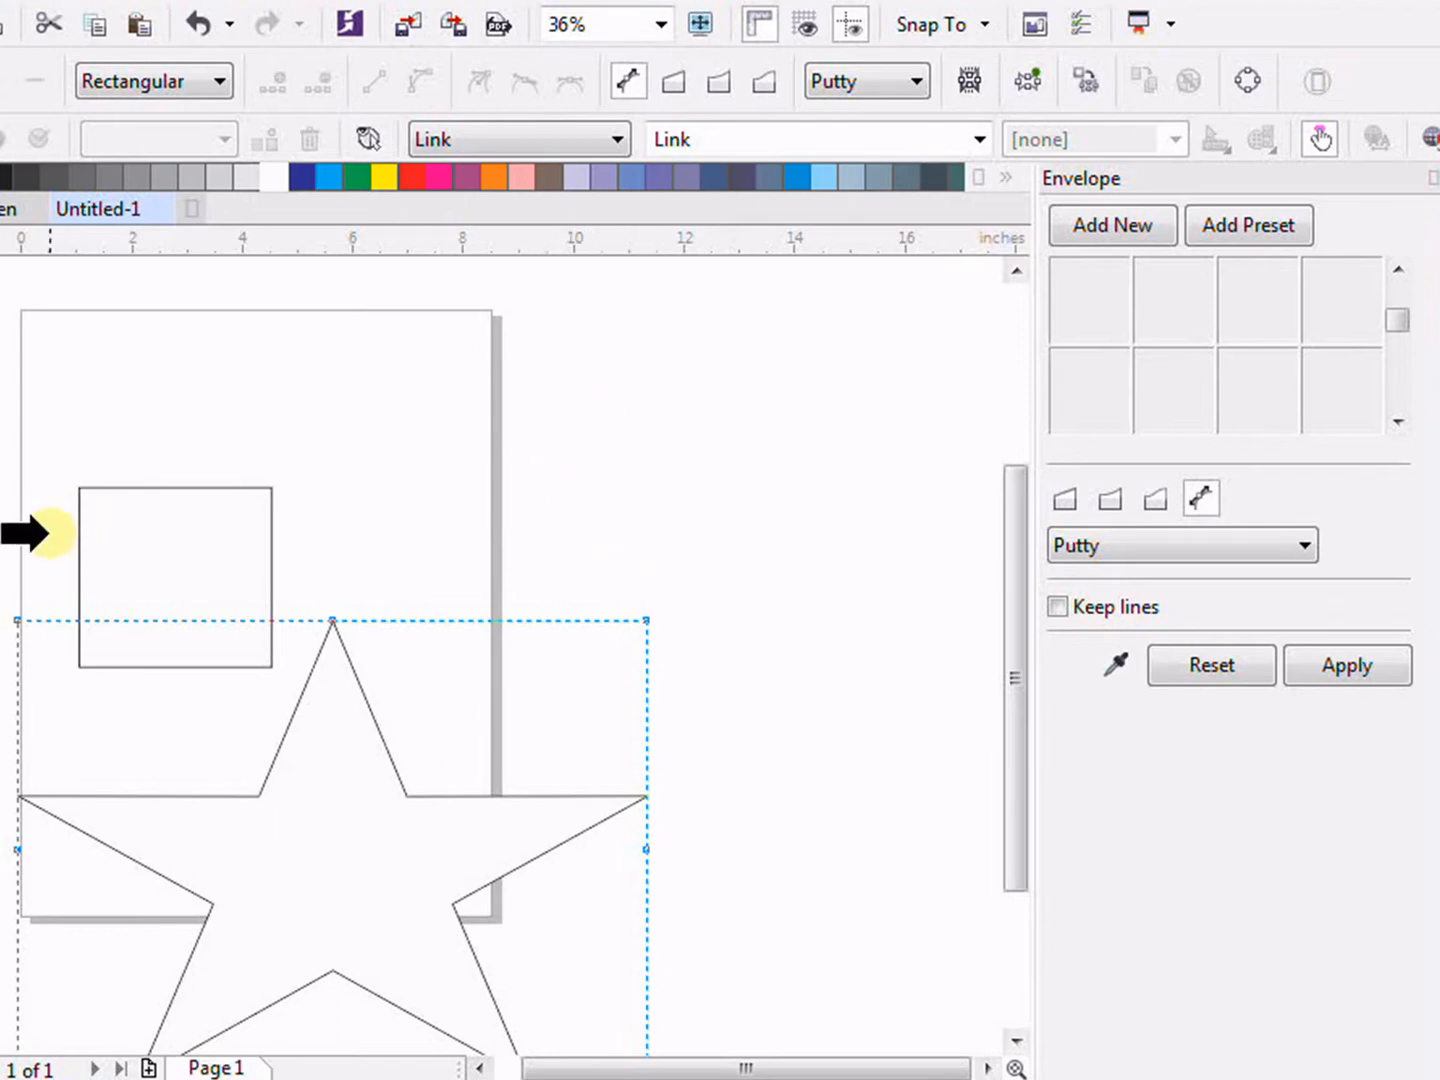
{"action": "mouse_move", "coordinate": [230, 530]}
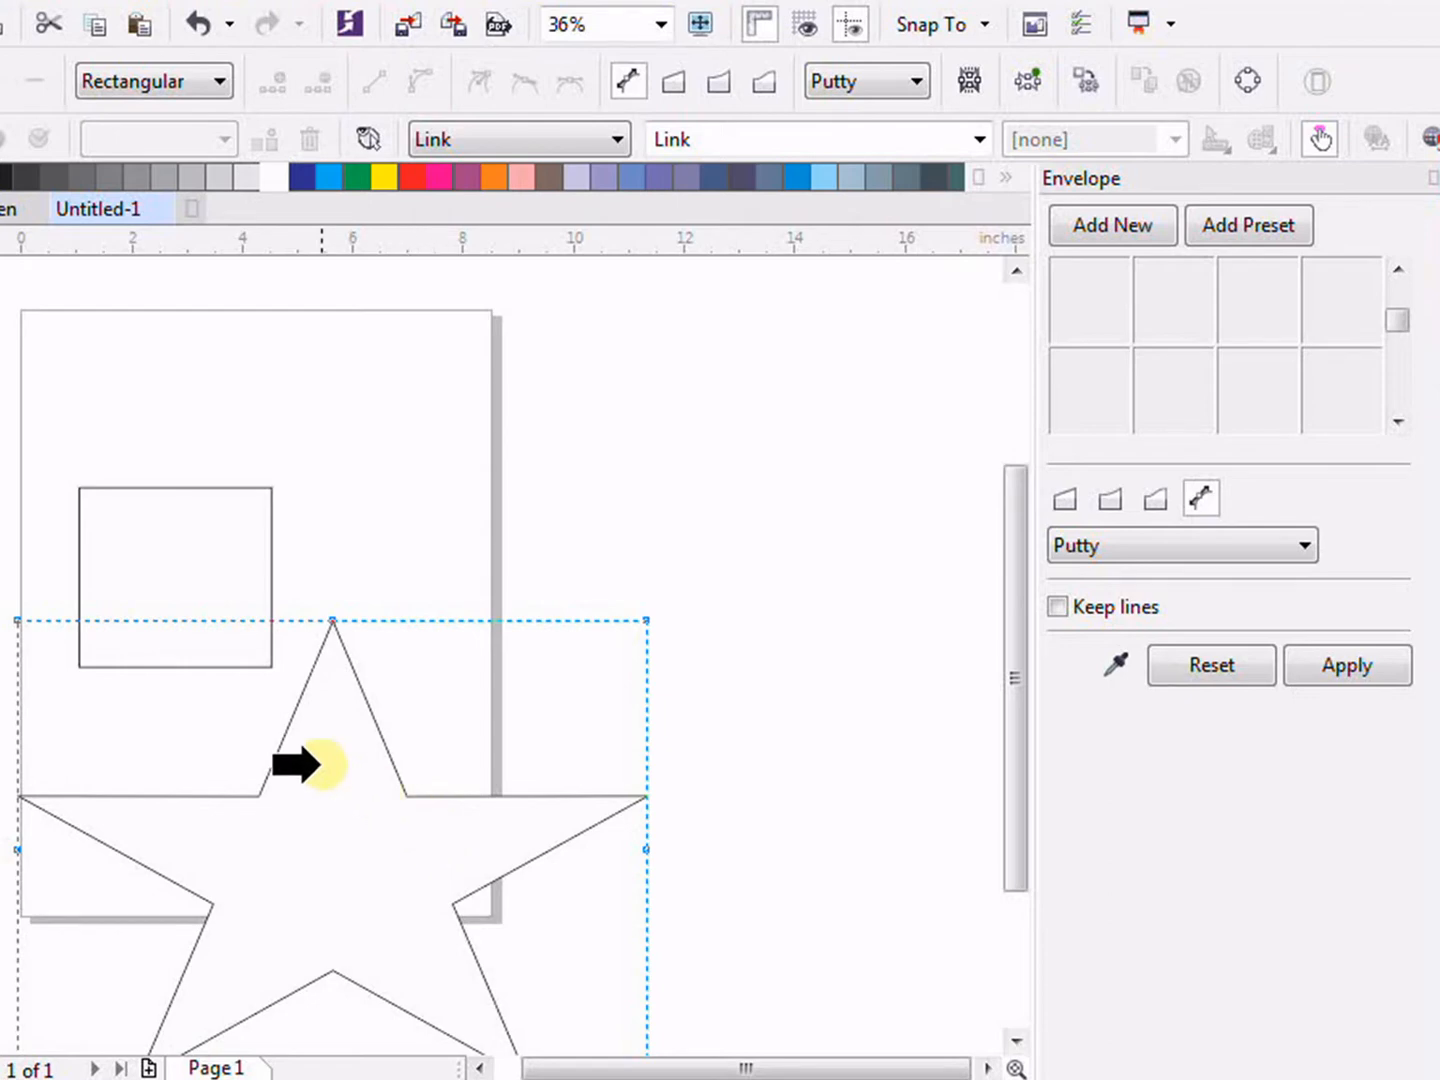
{"action": "mouse_move", "coordinate": [370, 895]}
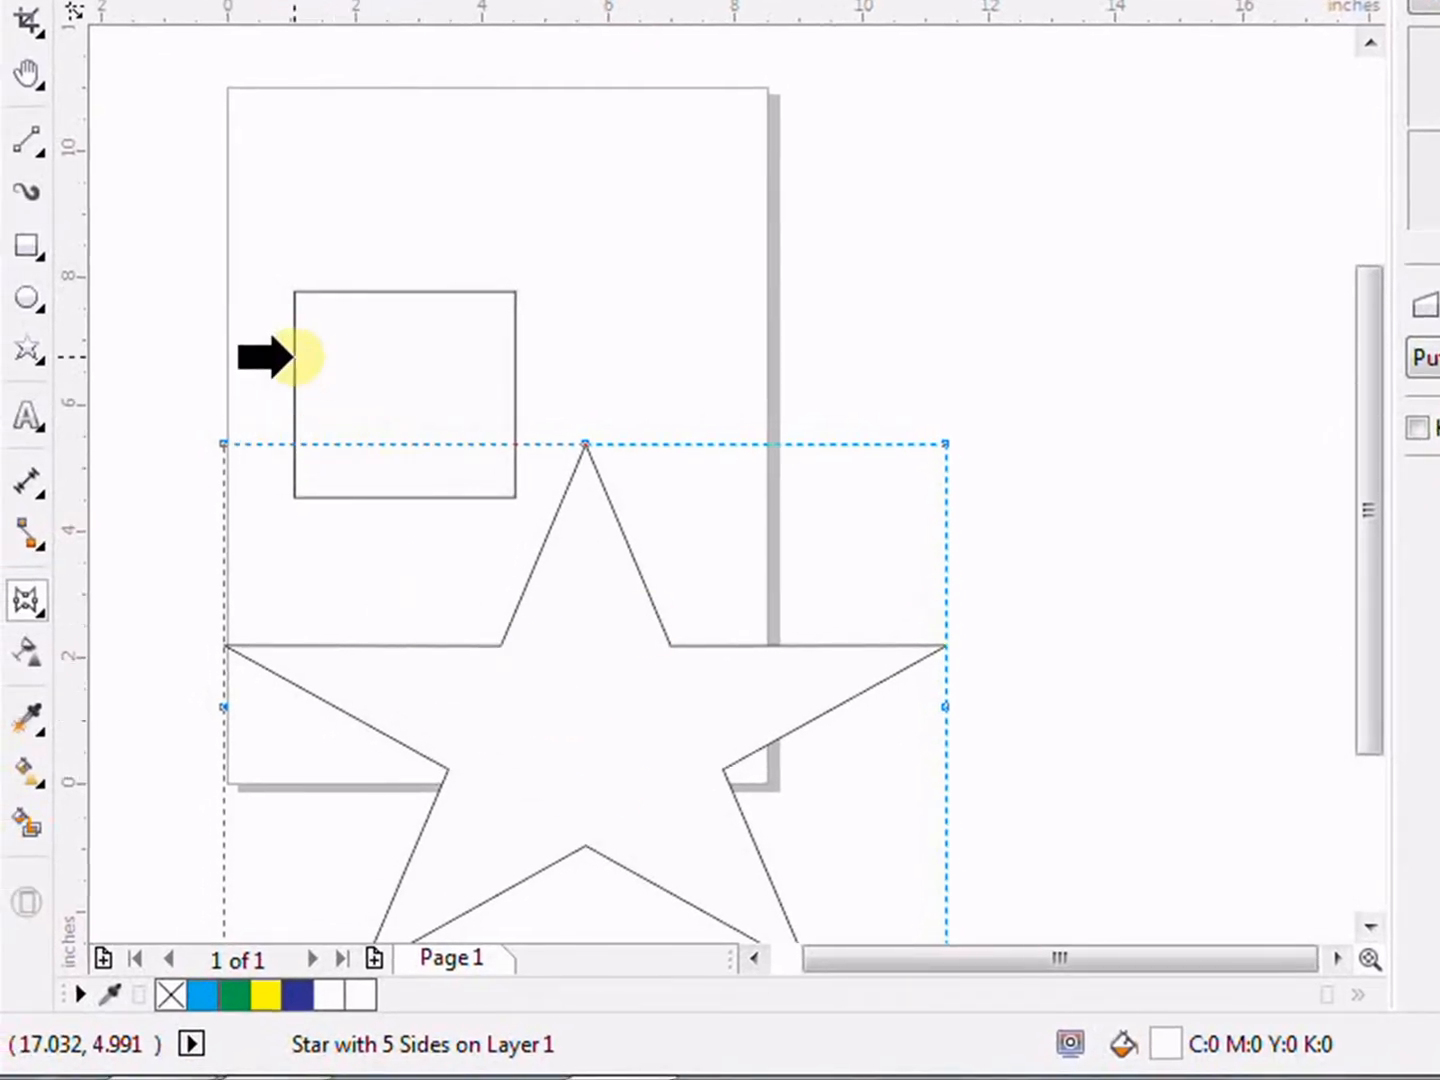
Shrink the star to roughly the square's size and position it just beneath the square.
{"action": "left_click", "coordinate": [27, 598]}
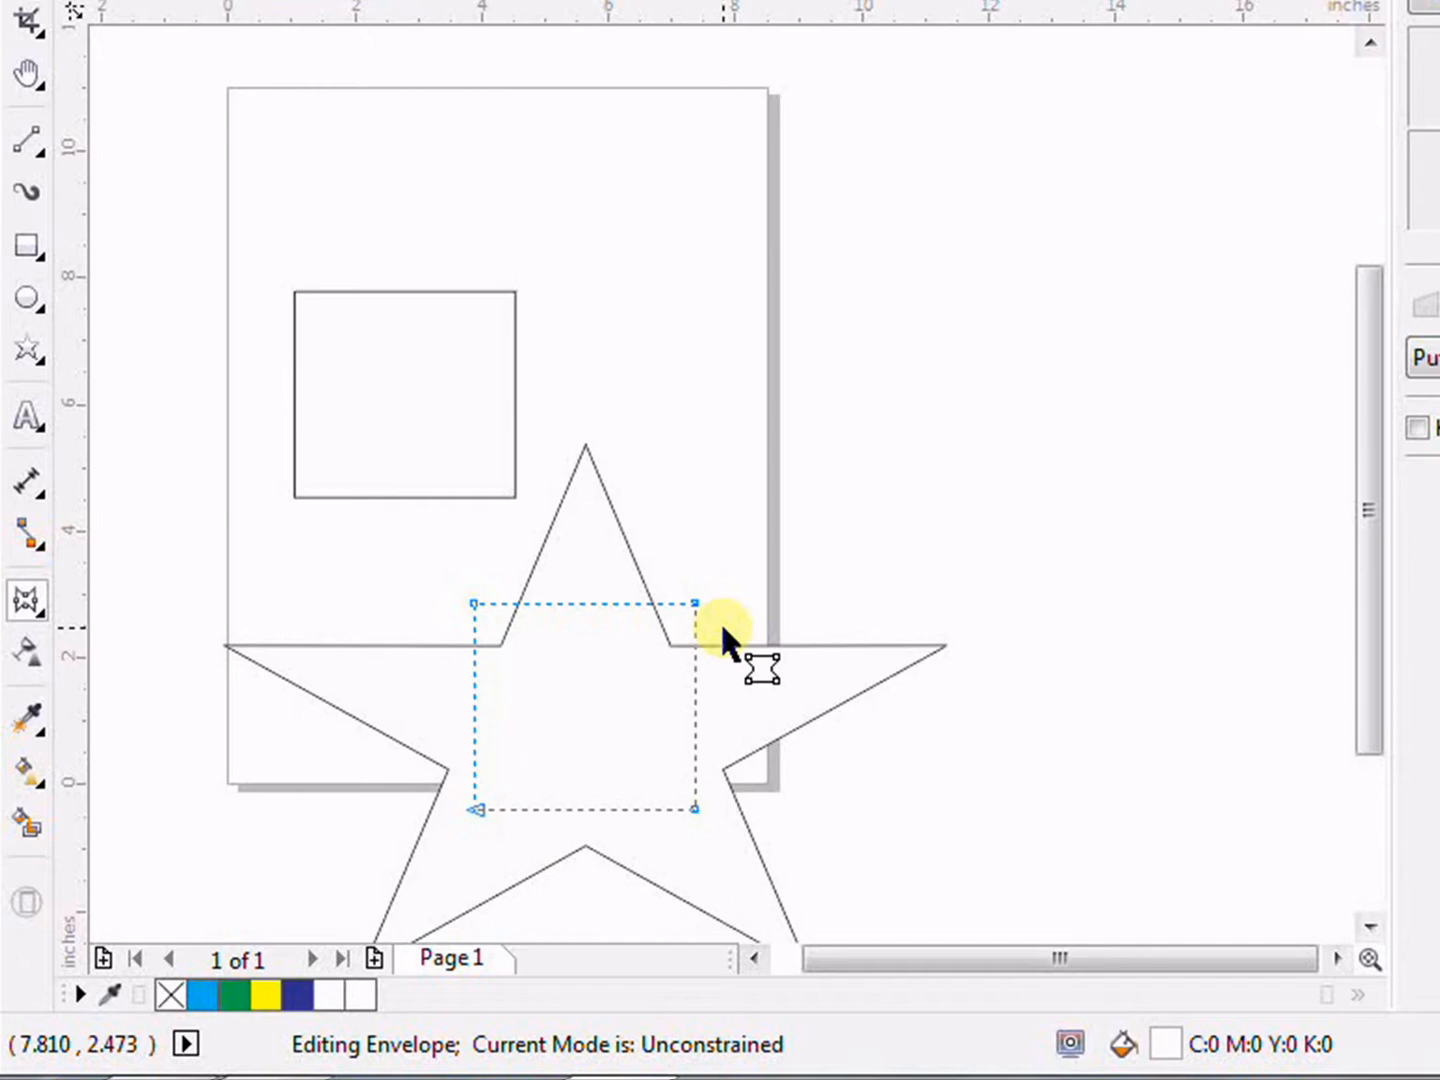
{"action": "mouse_move", "coordinate": [480, 760]}
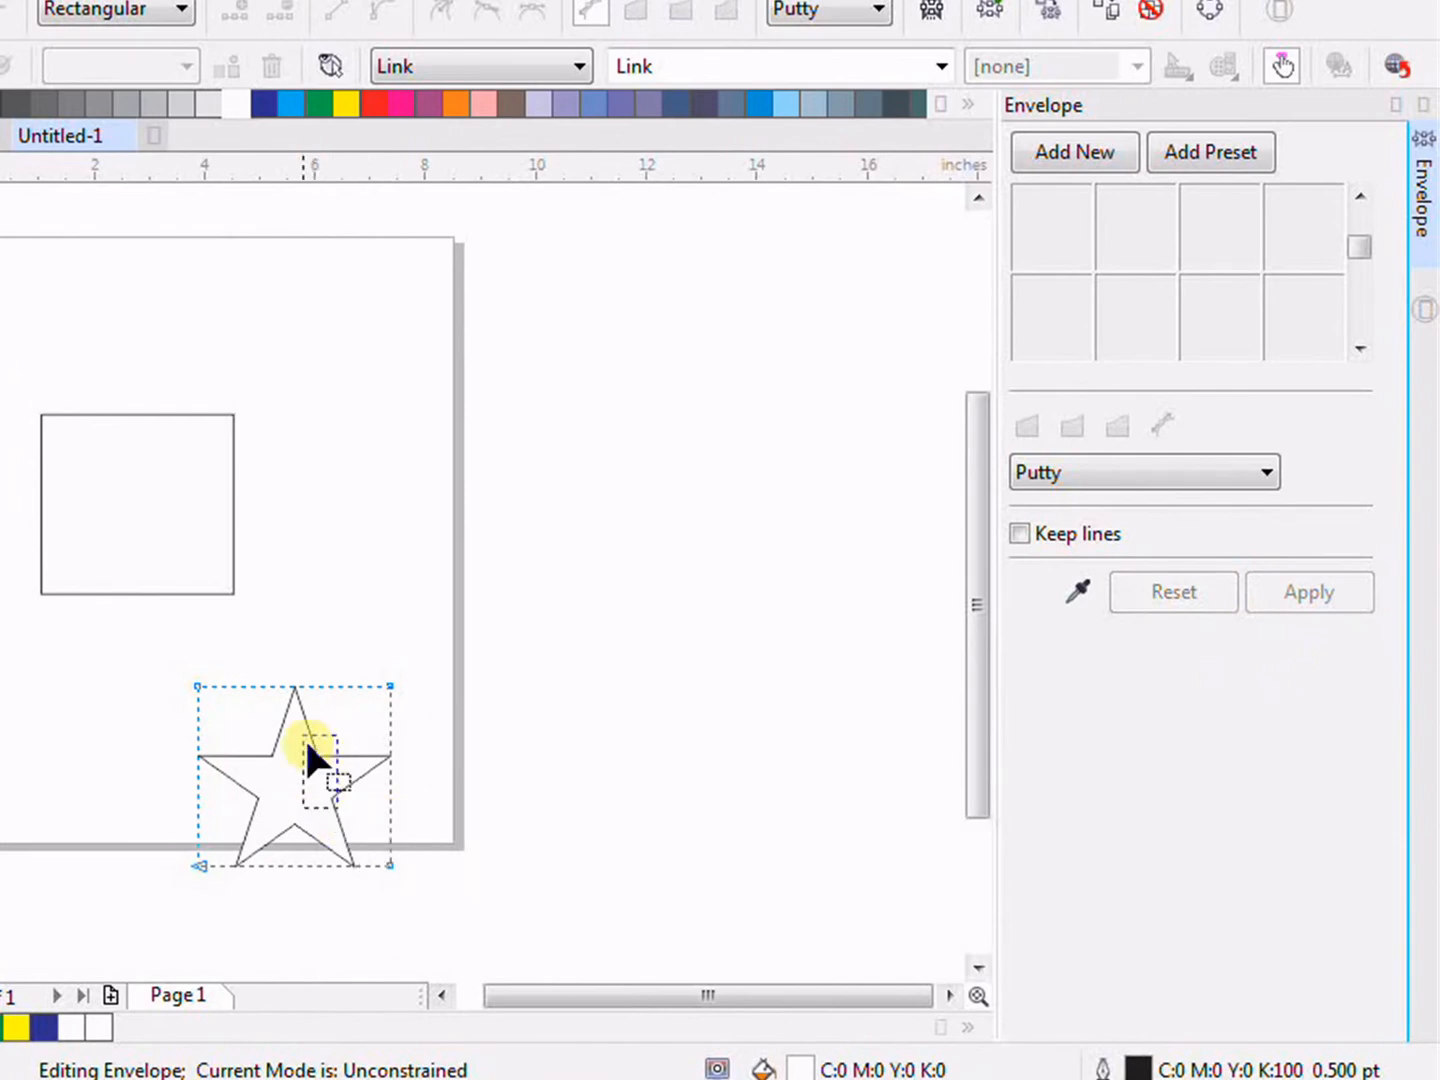
{"action": "left_click_drag", "start_coordinate": [315, 760], "coordinate": [185, 625]}
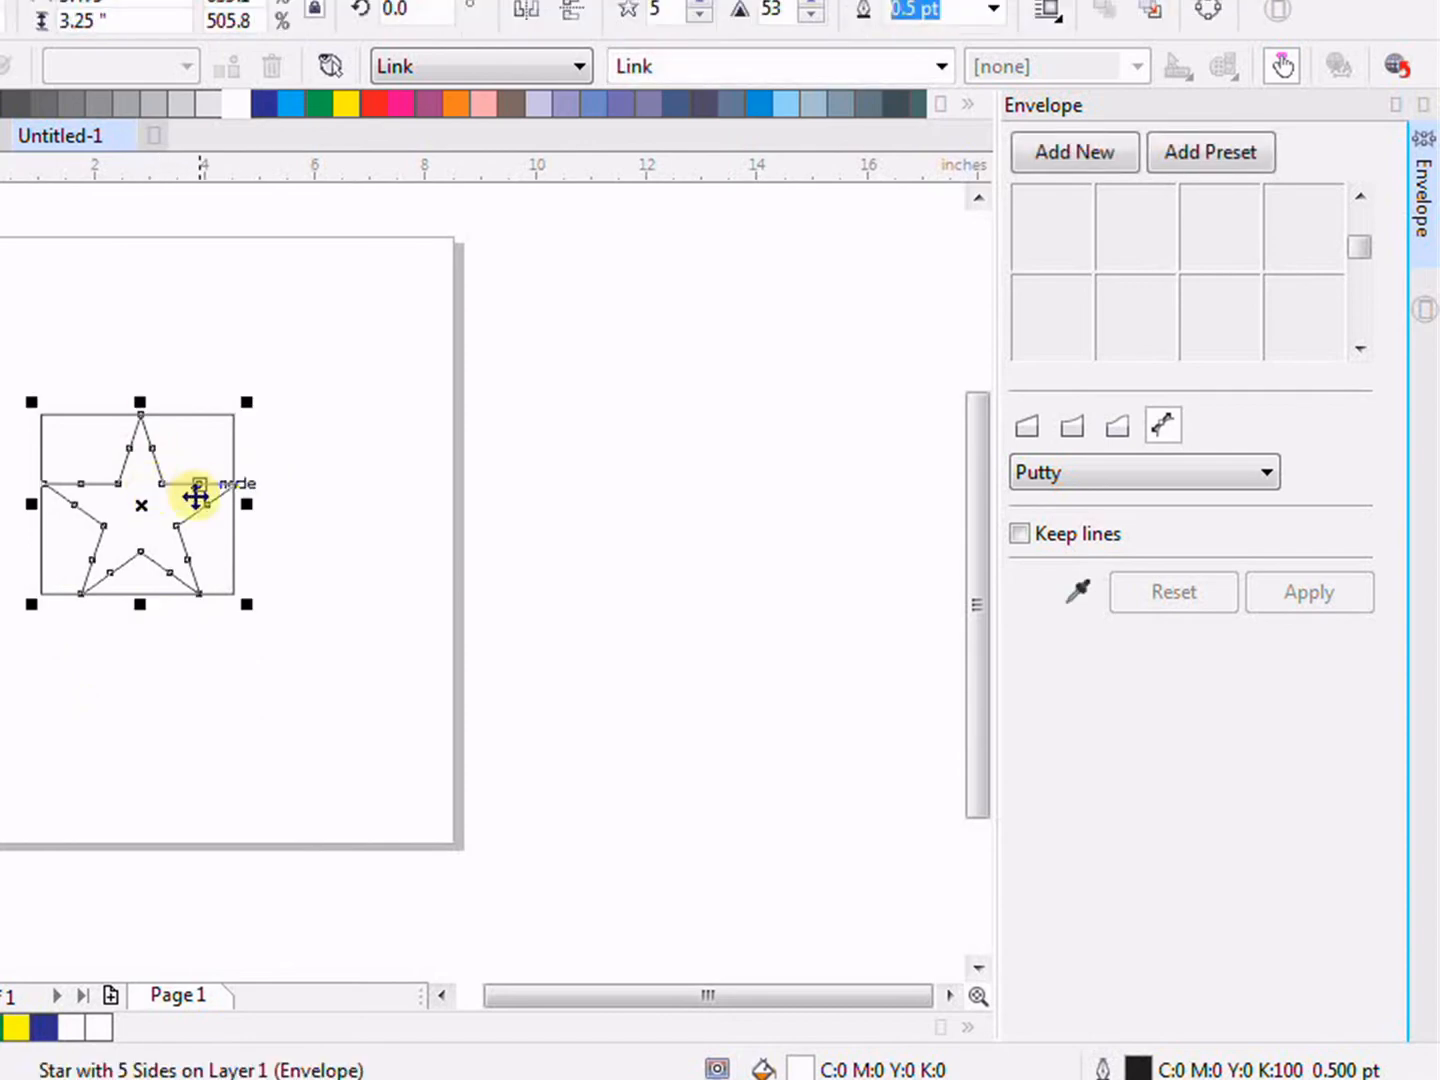
{"action": "left_click_drag", "start_coordinate": [197, 497], "coordinate": [197, 690]}
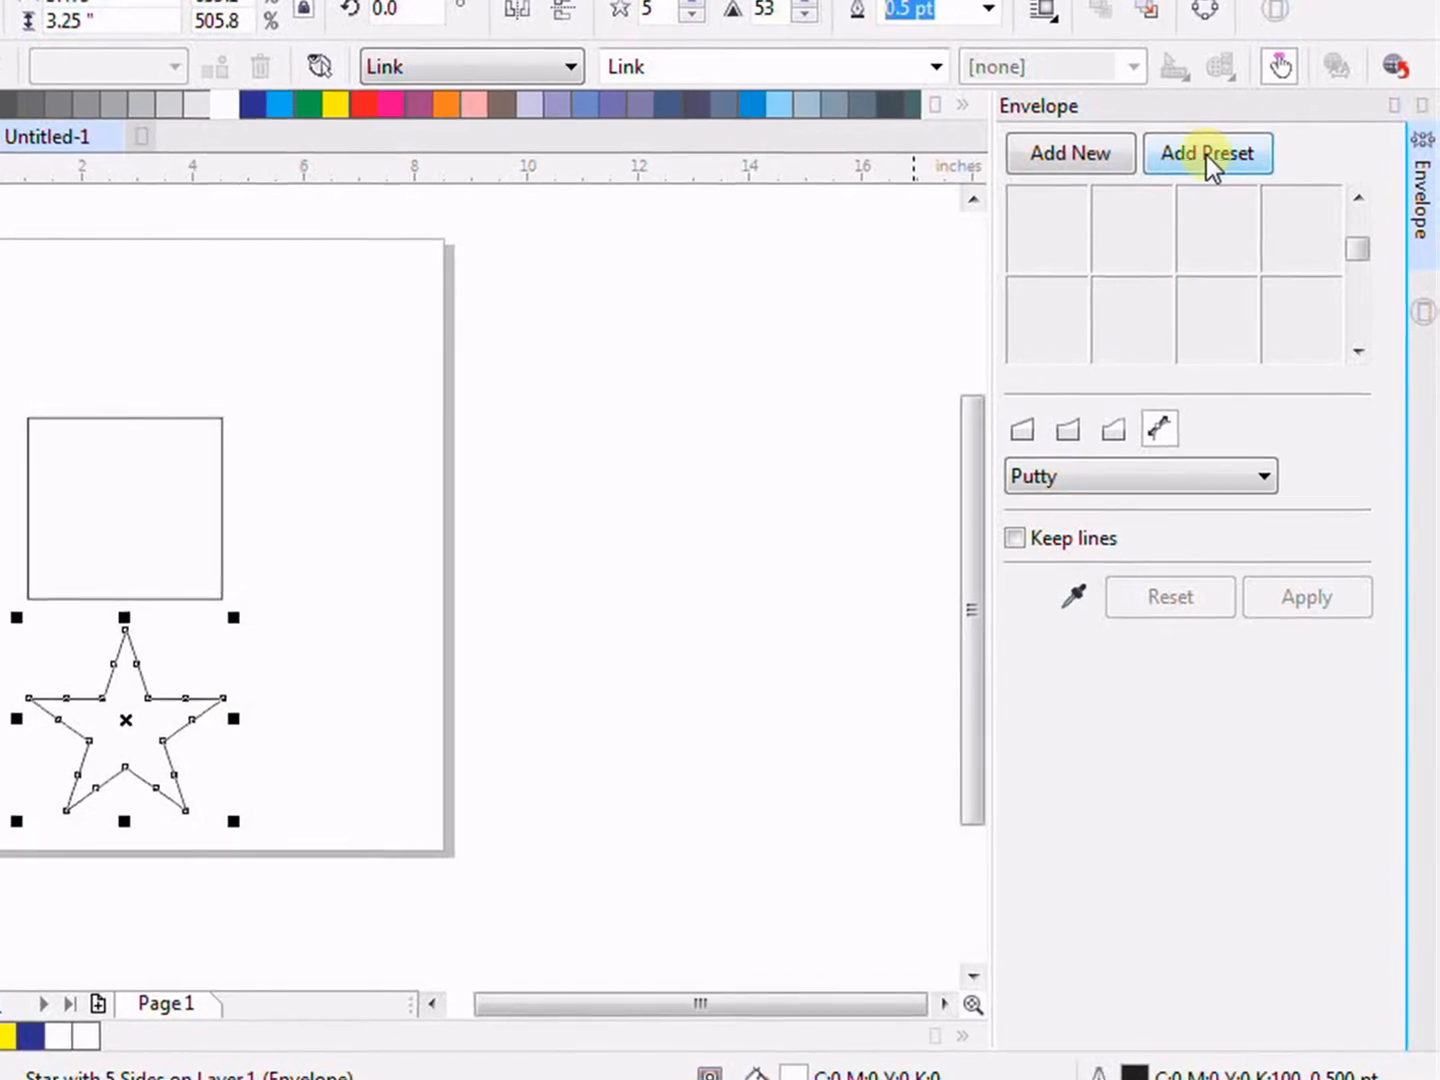
Apply the heart envelope preset from the Envelope docker to the small star.
{"action": "left_click", "coordinate": [1300, 228]}
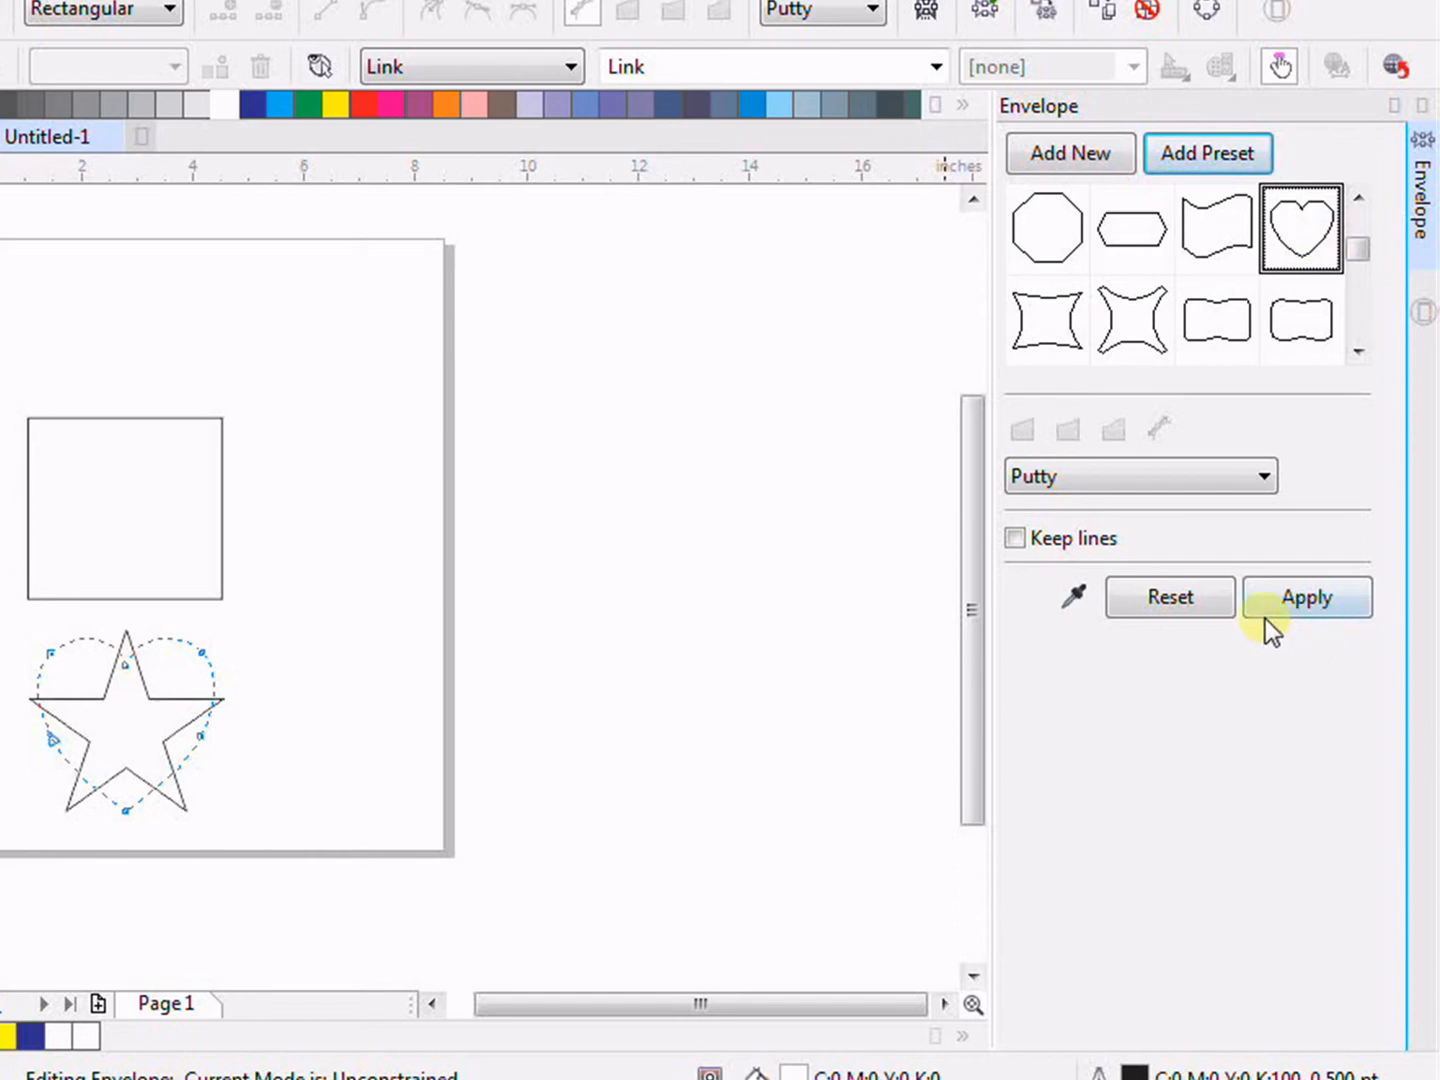
{"action": "left_click", "coordinate": [1306, 597]}
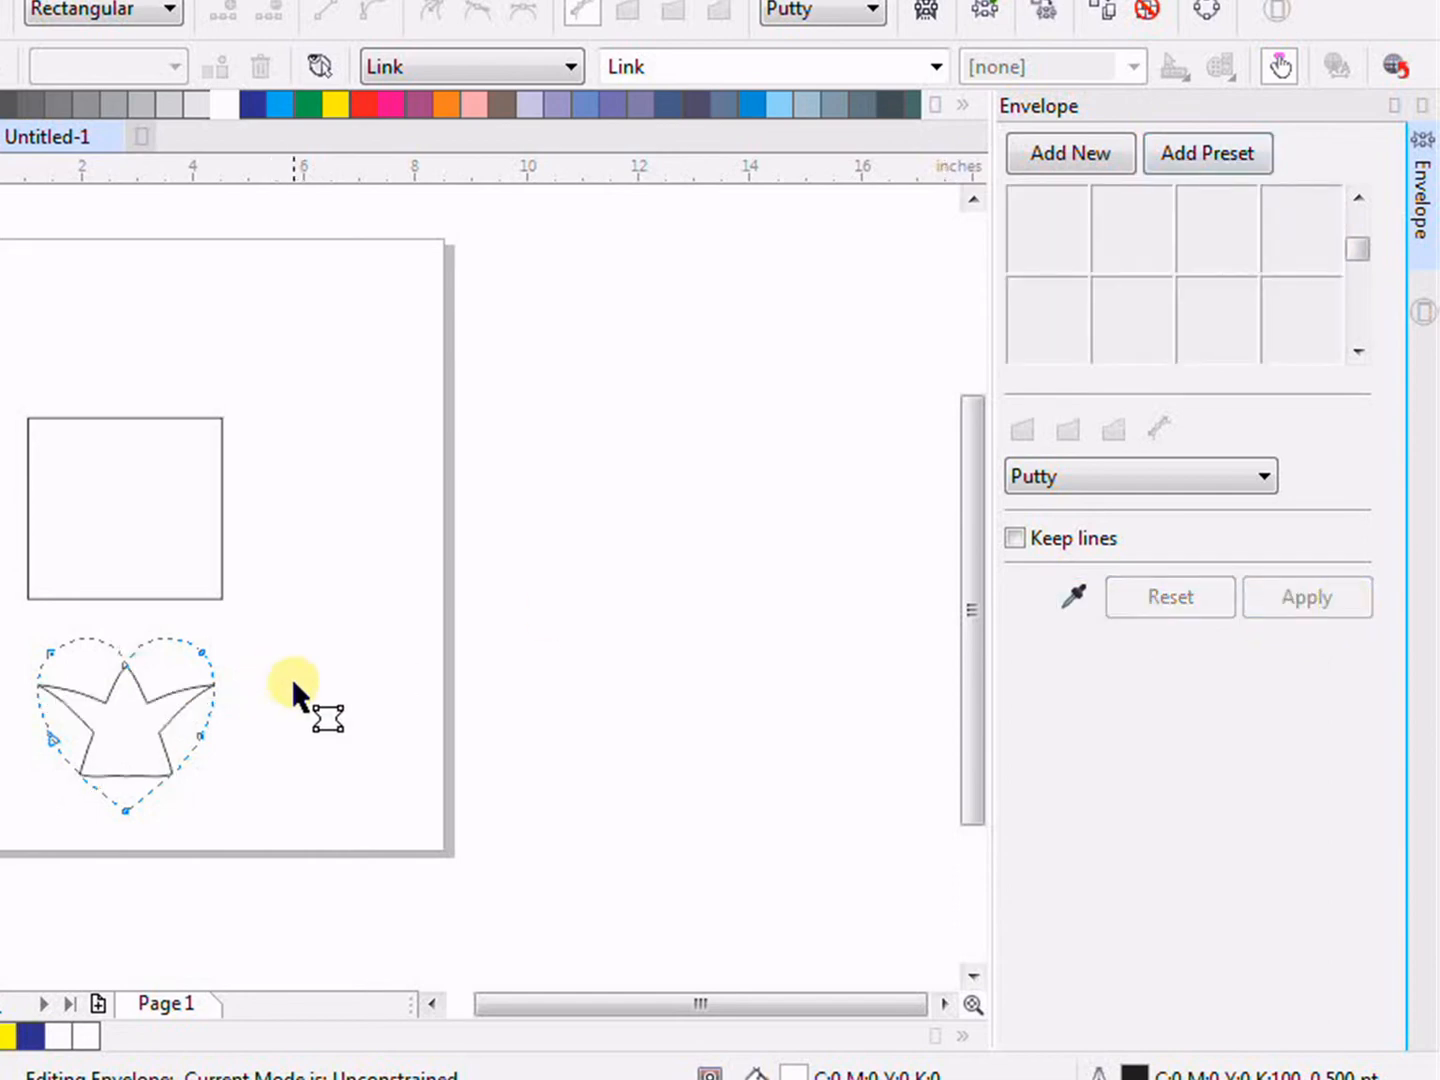